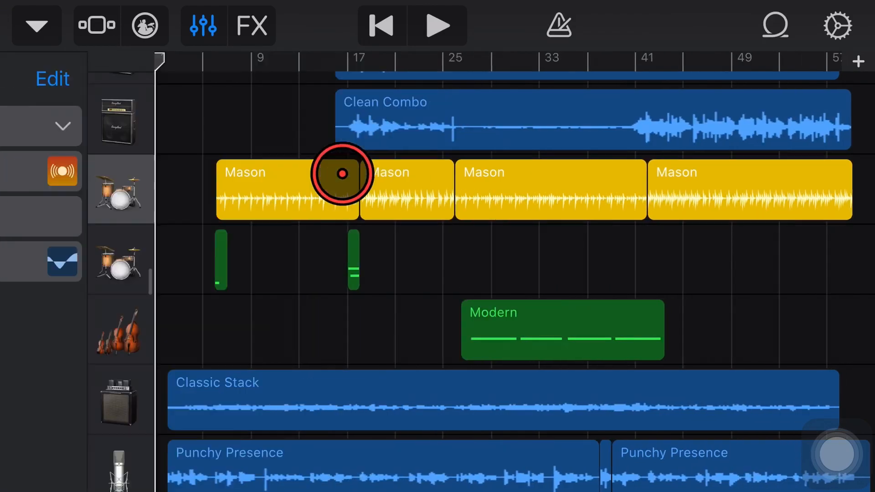
Show the Drums track's plug-in chain in edit mode with empty effect slots
left_click(251, 26)
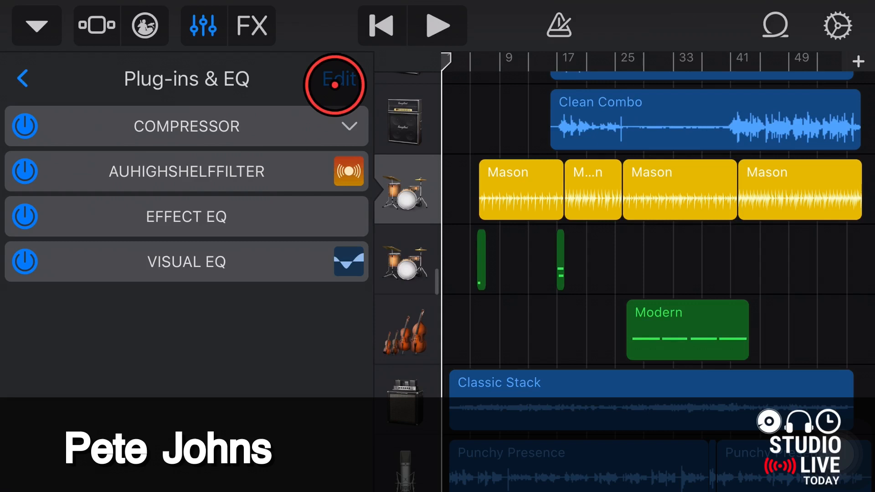
left_click(339, 78)
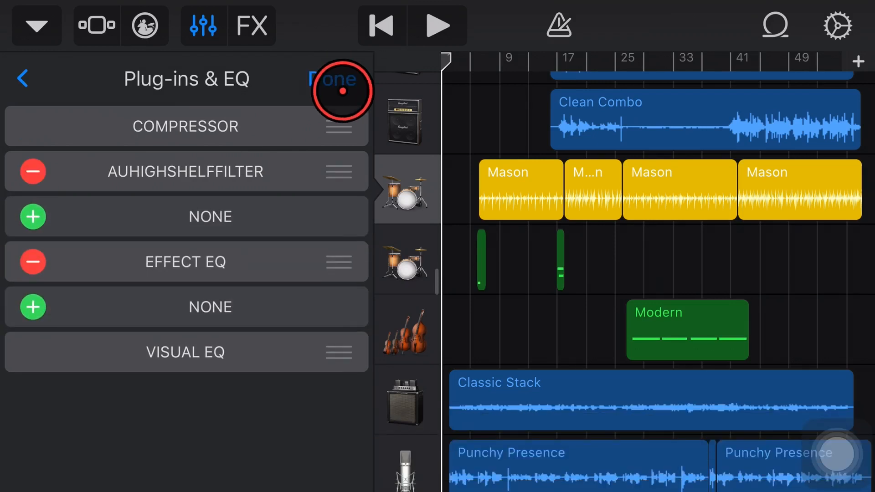
mouse_move(110, 217)
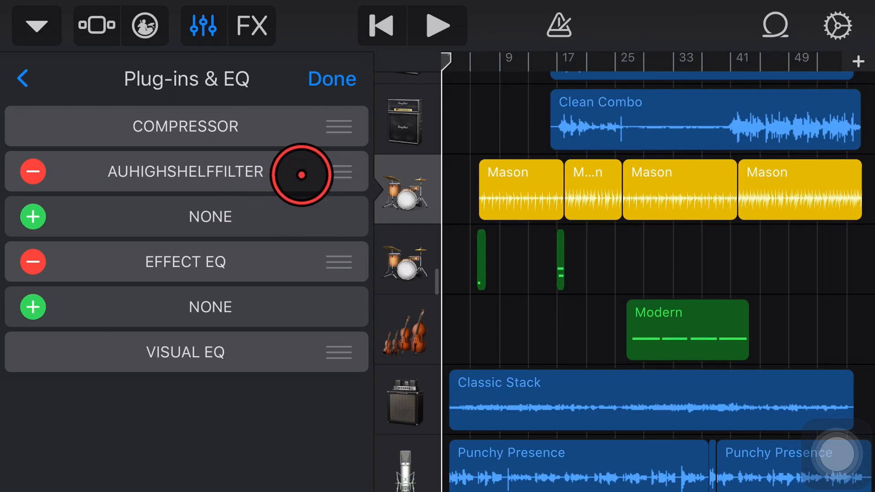
left_click(300, 174)
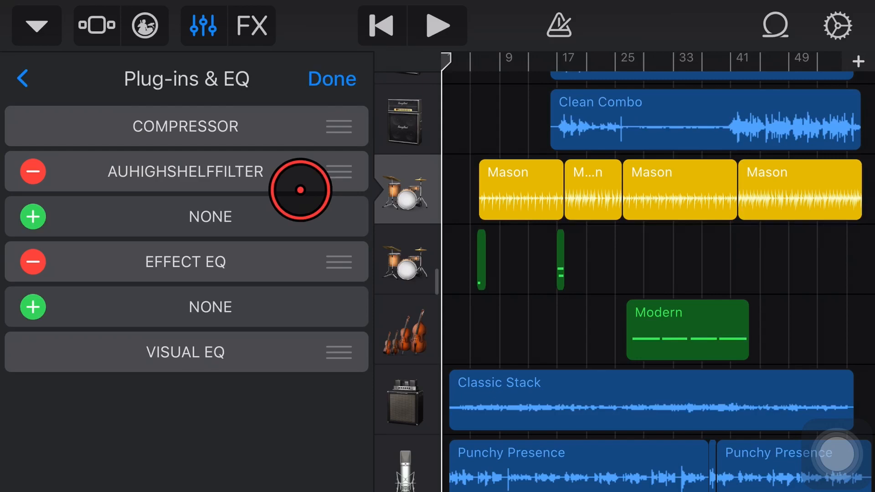
Browse the Audio Unit Extensions list for an empty slot to find AUHighShelfFilter
left_click(32, 216)
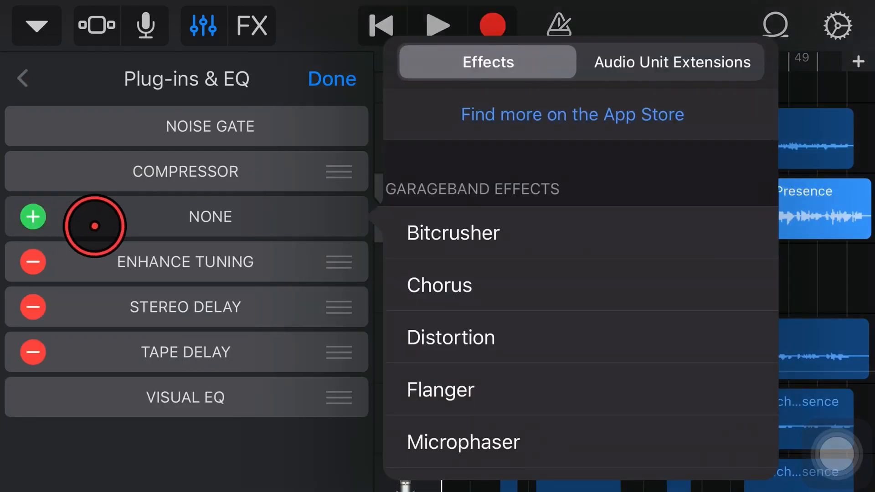
left_click(672, 62)
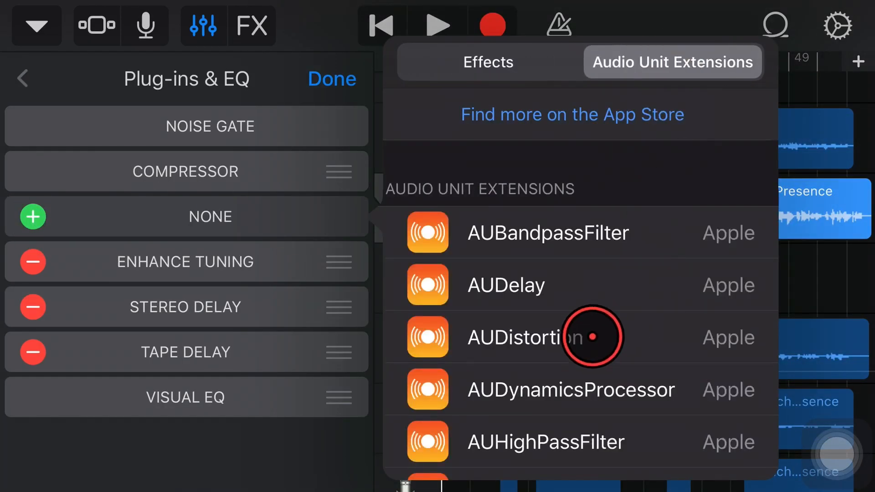
scroll("down", 3)
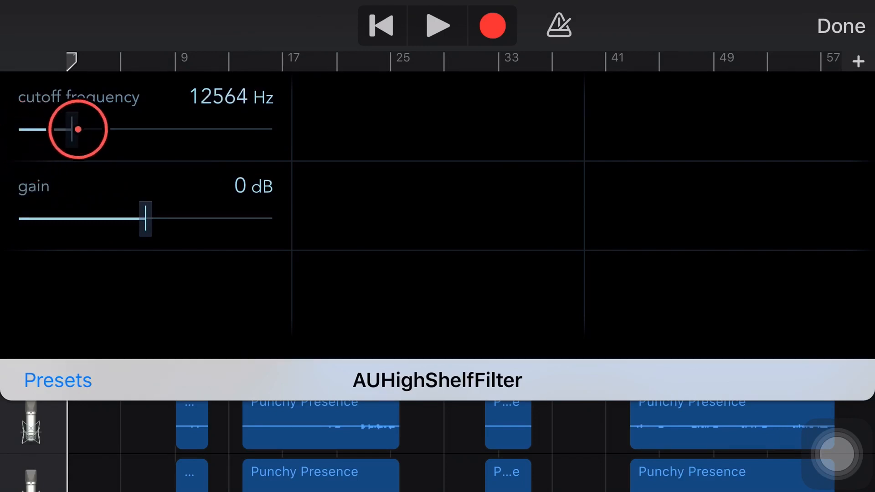
Sweep the high shelf cutoff up through 18108 Hz to 17881 Hz with gain at -11 dB
left_click_drag(76, 129, 155, 133)
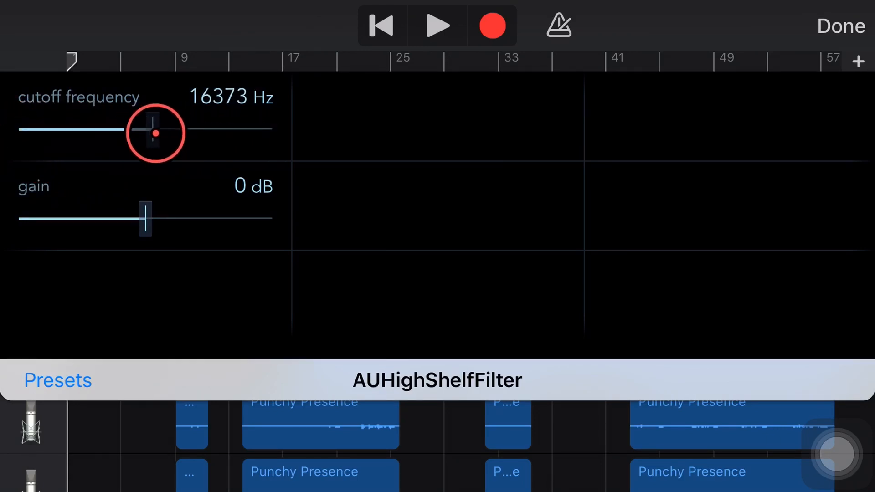
left_click_drag(154, 133, 190, 133)
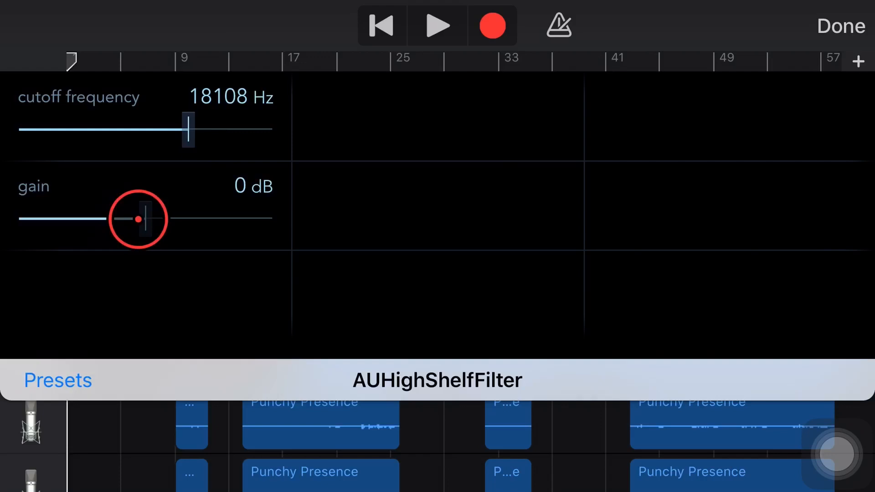
left_click_drag(139, 219, 186, 215)
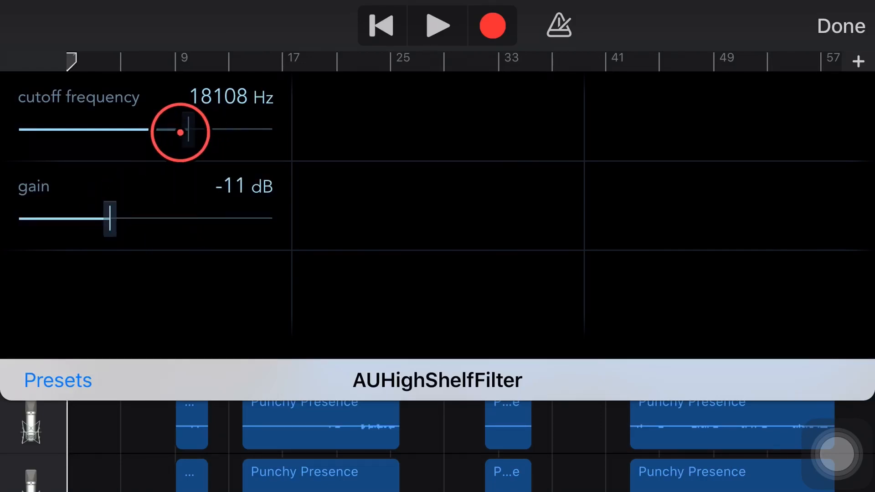
left_click_drag(179, 132, 225, 132)
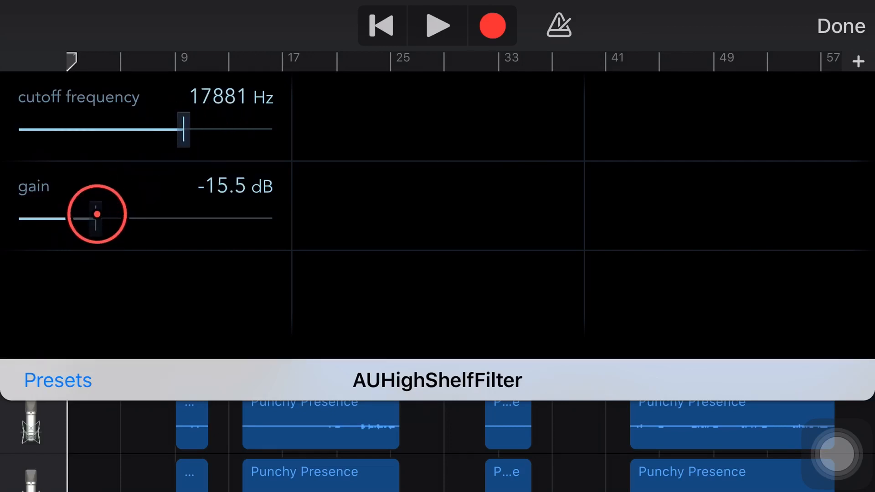
Try shelf gains of 8 dB and 2.5 dB, then settle back at -11 dB
left_click_drag(98, 215, 173, 212)
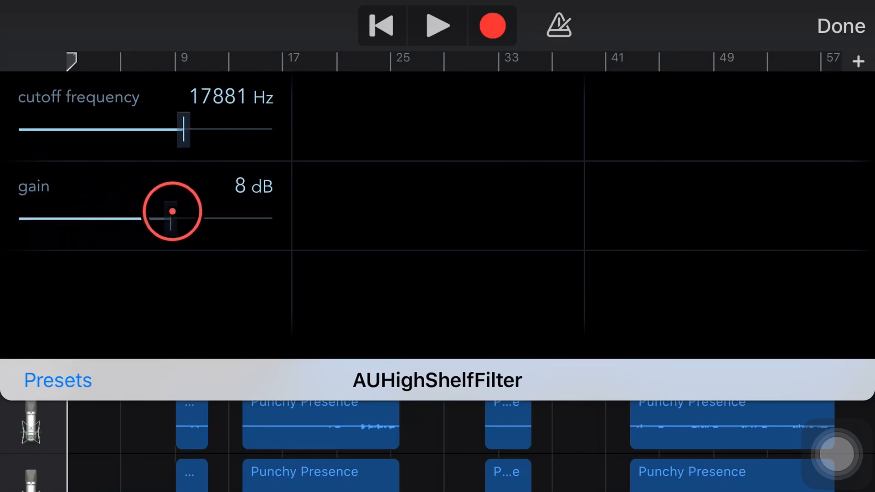
left_click_drag(173, 211, 233, 234)
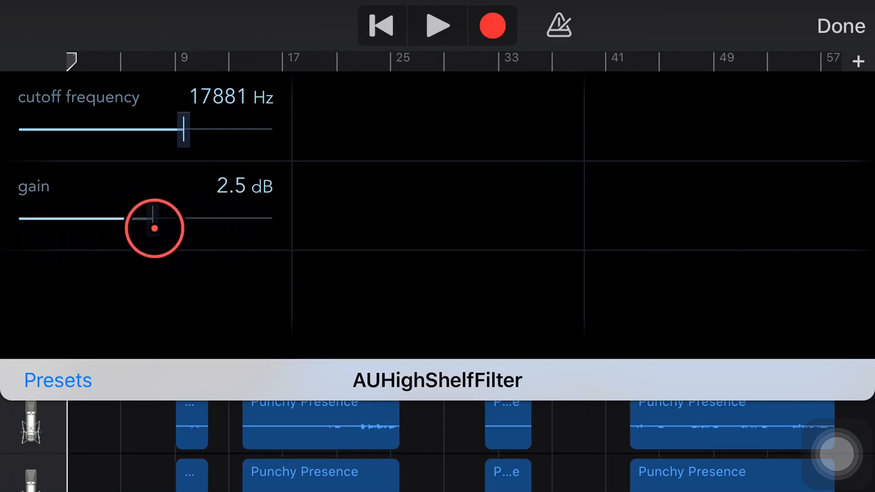
left_click_drag(155, 227, 112, 224)
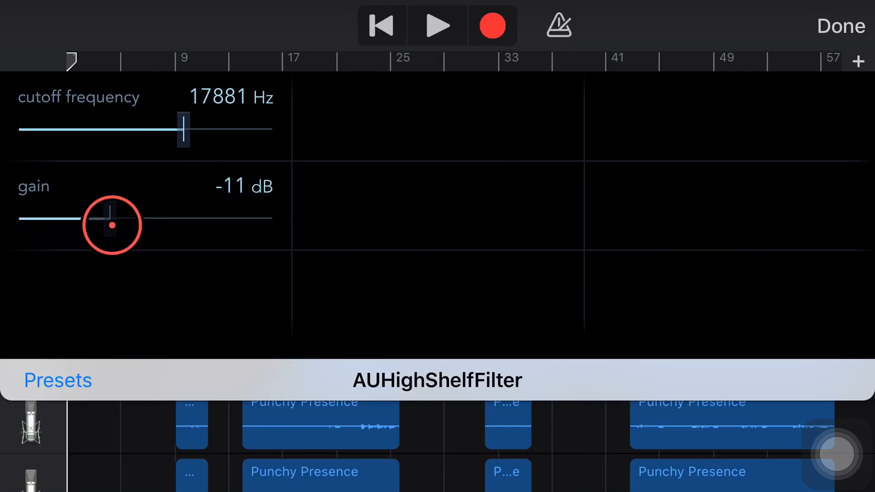
left_click_drag(111, 224, 118, 216)
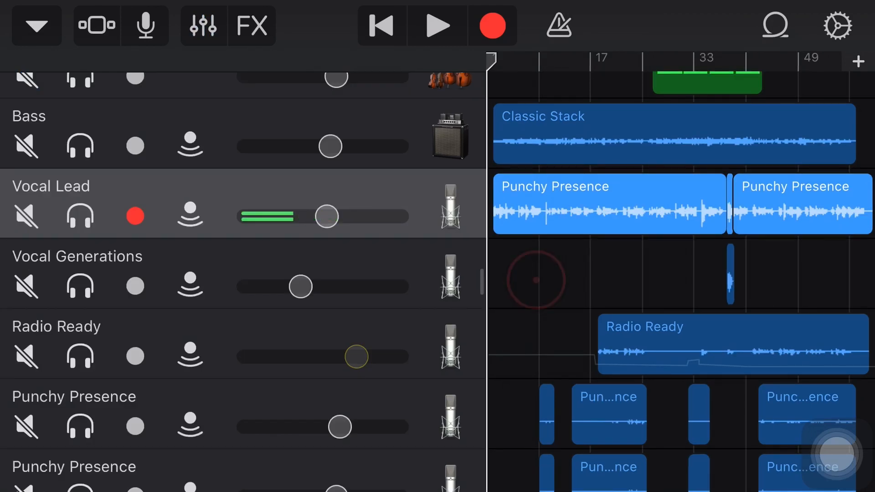
Solo the Vocal Lead track and play a short stretch from the start
left_click(445, 213)
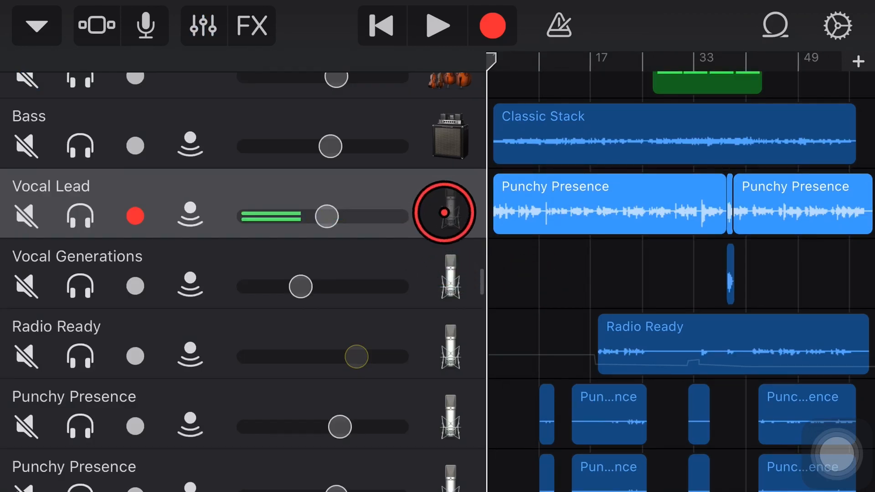
left_click_drag(444, 215, 302, 97)
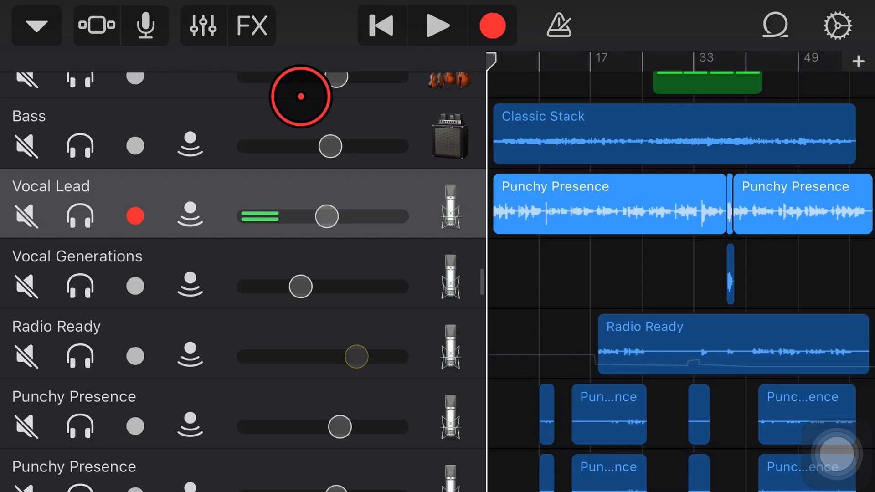
left_click(80, 217)
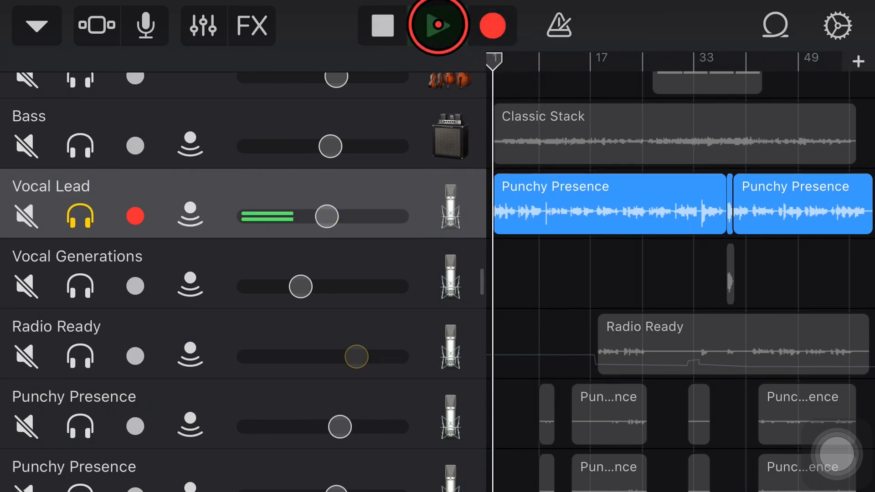
left_click(439, 25)
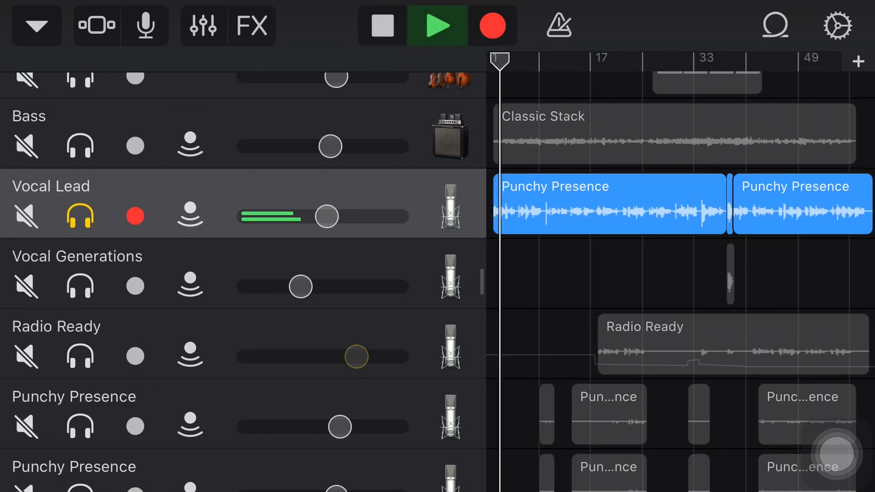
left_click(436, 26)
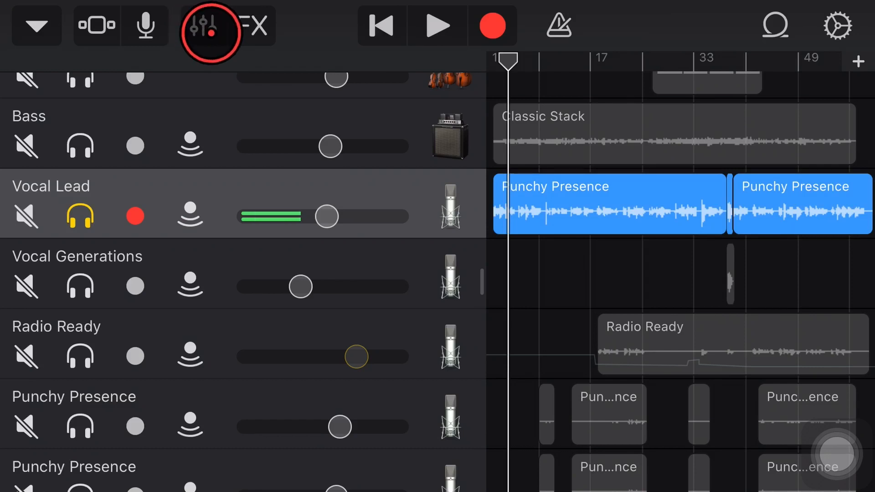
Show the Vocal Lead track's Plug-ins & EQ settings
left_click(211, 25)
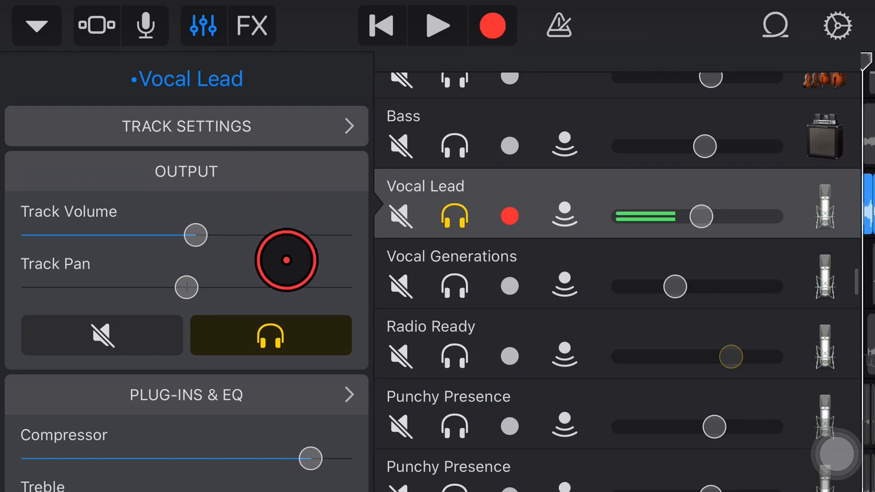
left_click(185, 395)
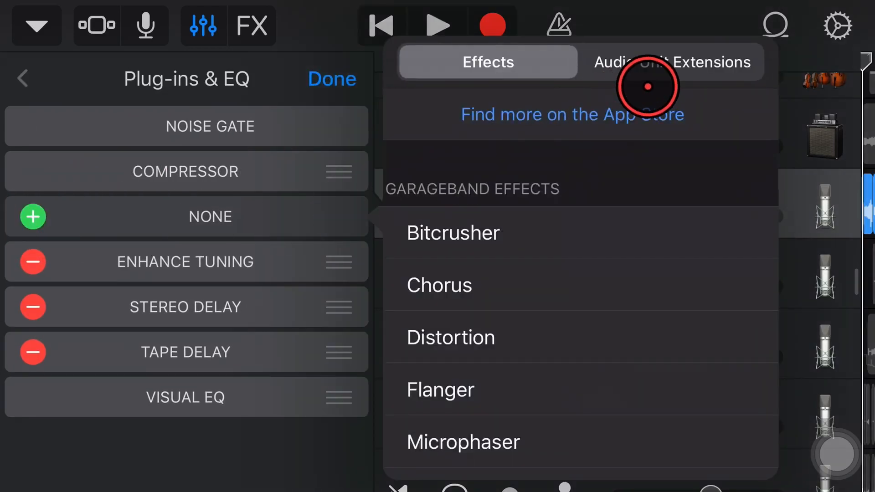
Insert AUHighShelfFilter from the Audio Unit Extensions into the empty slot
left_click(671, 62)
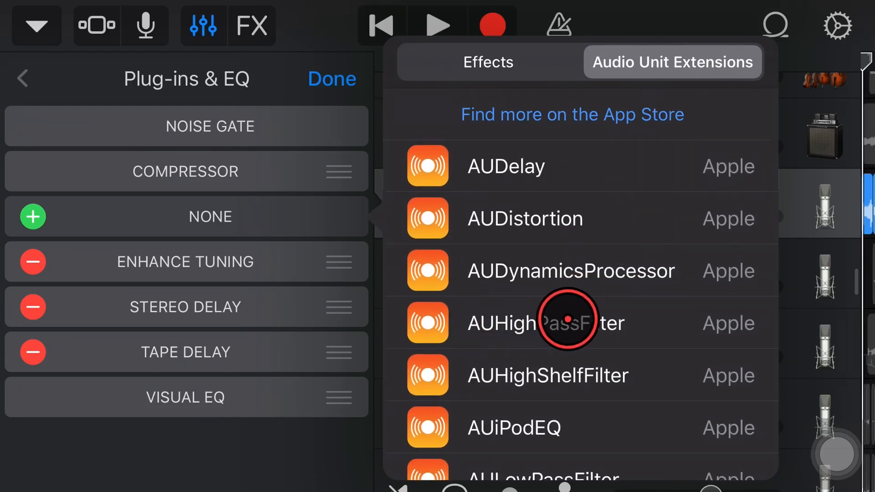
left_click(580, 374)
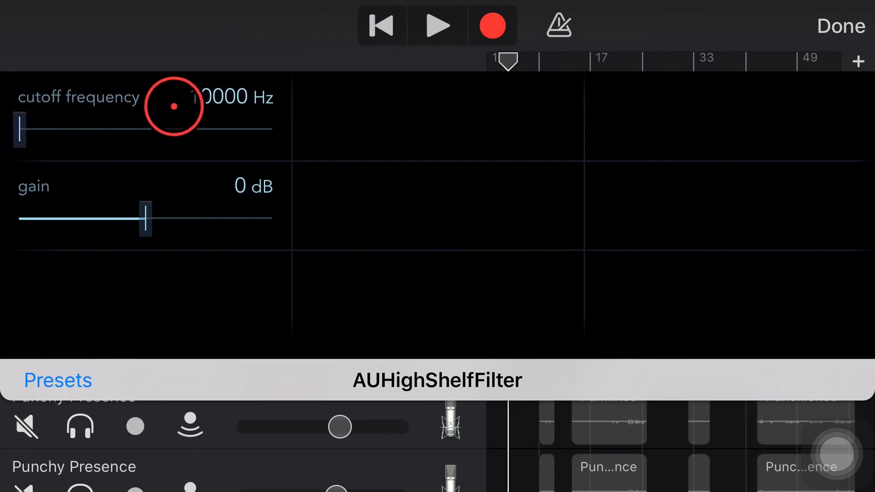
Try cutoff frequencies up to 13243 Hz, then return it to 10000 Hz
left_click_drag(173, 107, 39, 131)
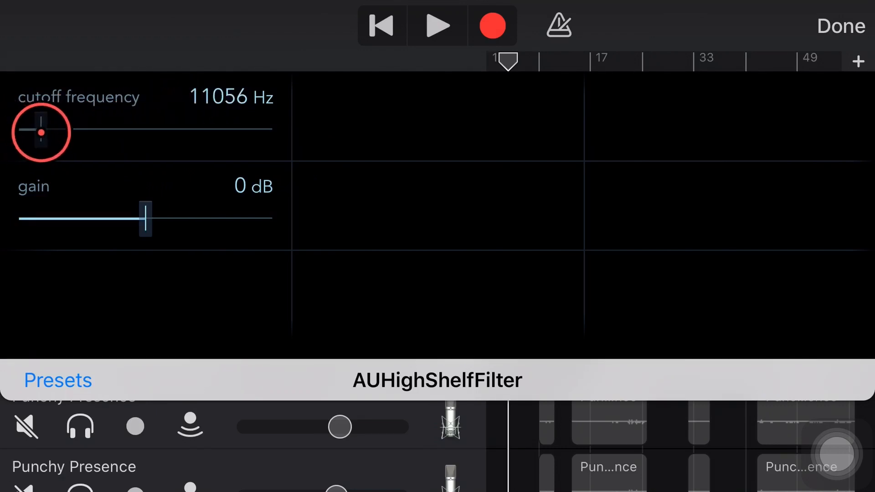
left_click_drag(40, 132, 19, 129)
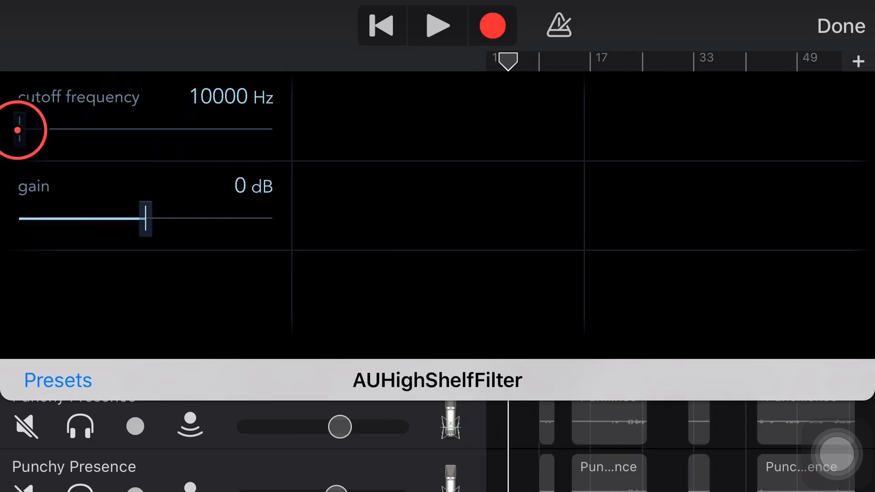
left_click_drag(20, 131, 70, 130)
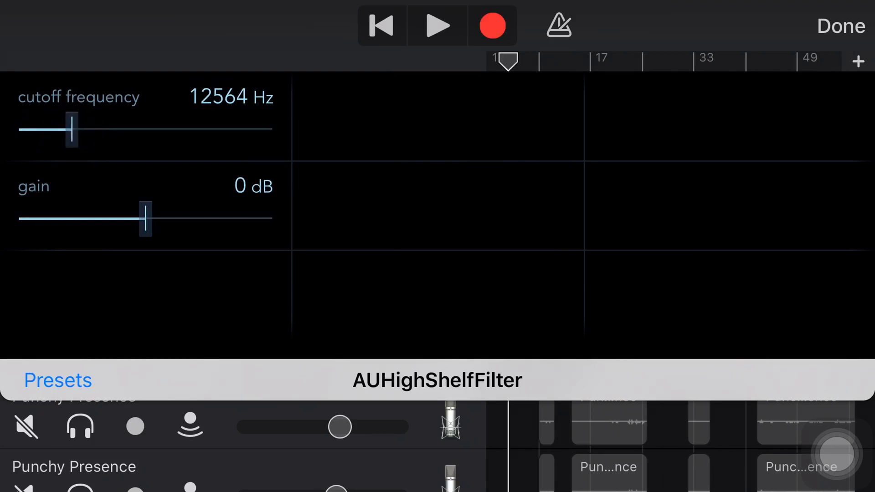
left_click_drag(70, 130, 85, 130)
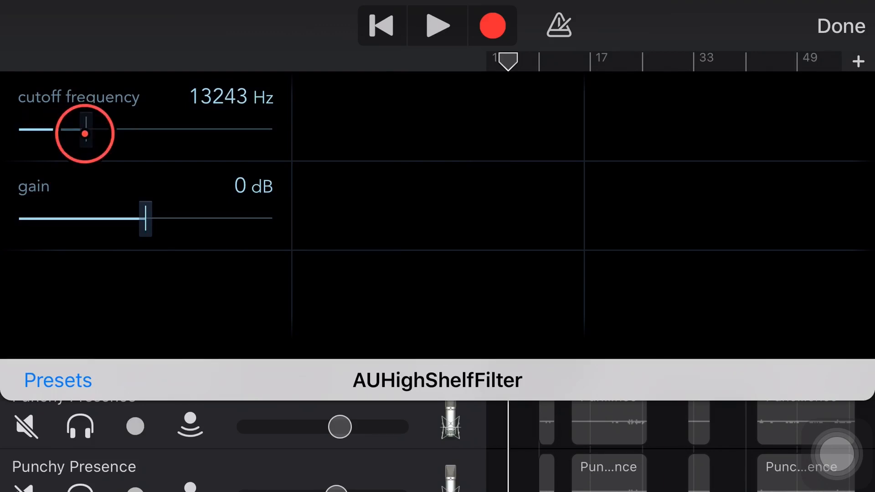
left_click_drag(84, 130, 19, 131)
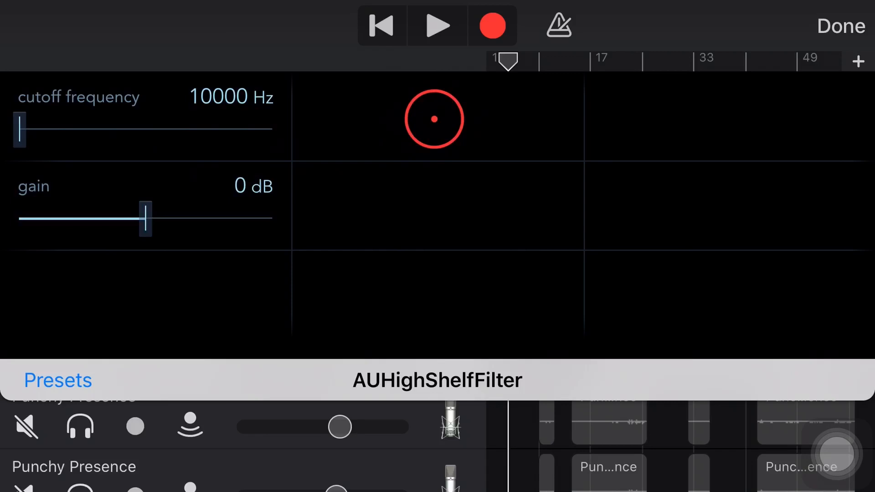
Raise the high-shelf gain through 6 dB to 22 dB
left_click(144, 217)
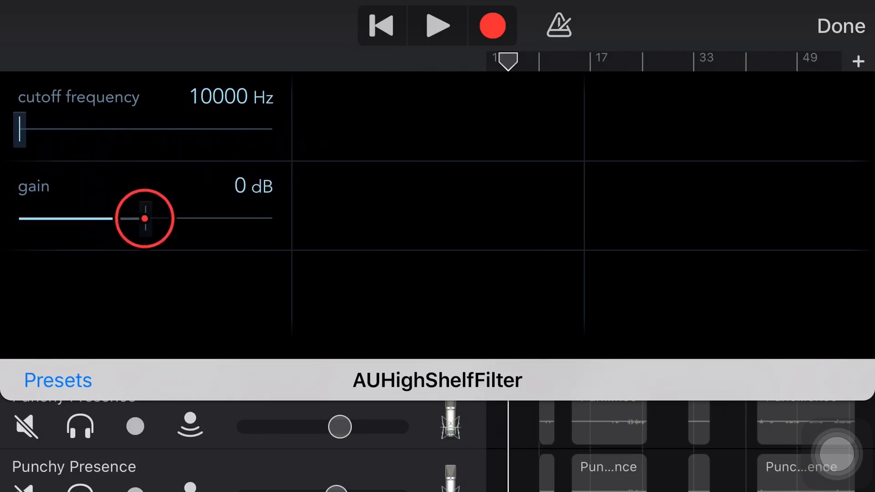
left_click_drag(143, 217, 162, 218)
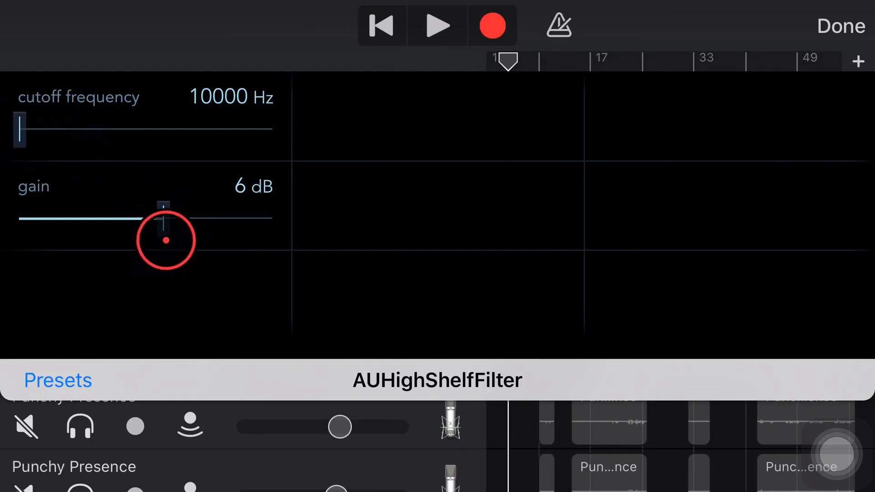
left_click_drag(166, 240, 202, 219)
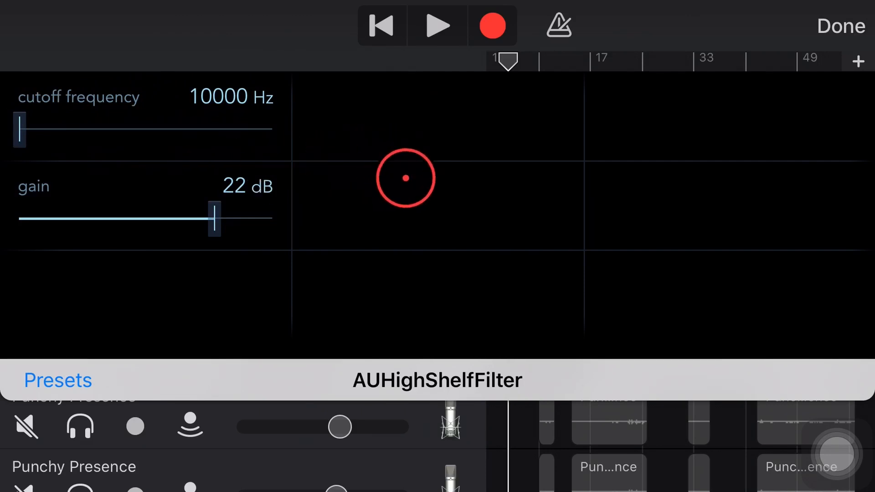
While playing, sweep the cutoff to 15148 Hz and back near 10264 Hz, pushing gain to 39 dB
left_click(439, 26)
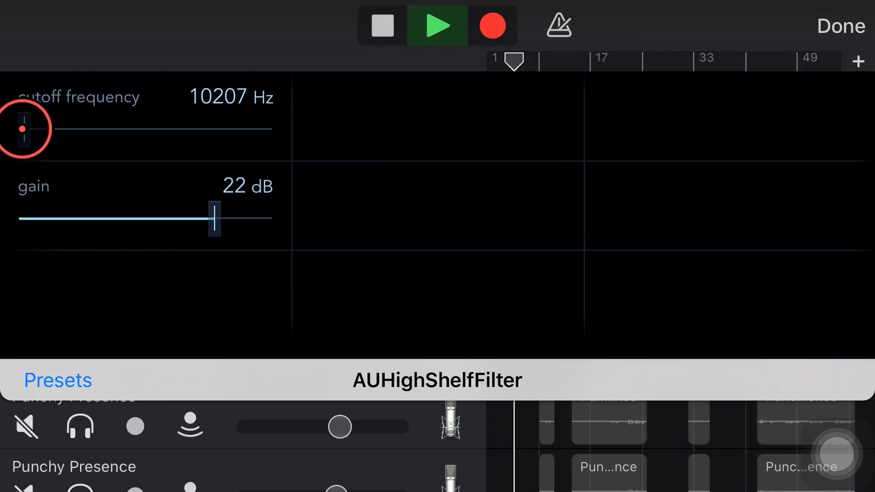
left_click_drag(24, 128, 55, 128)
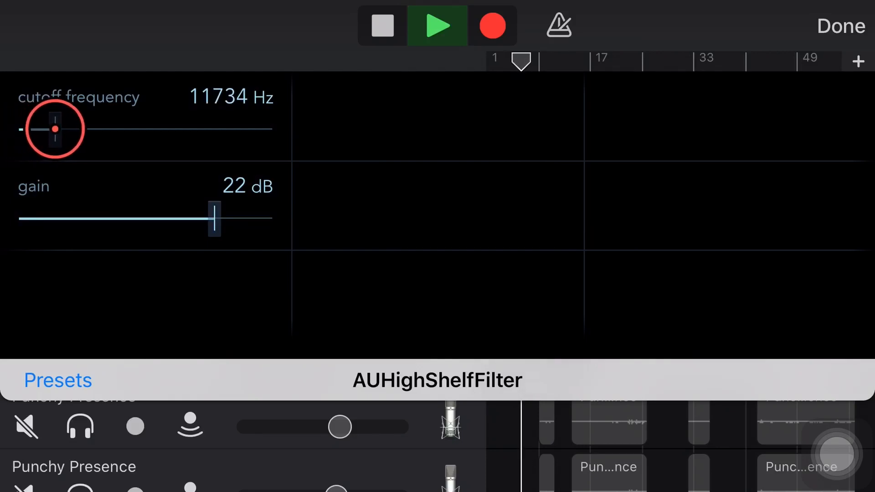
left_click_drag(54, 129, 125, 128)
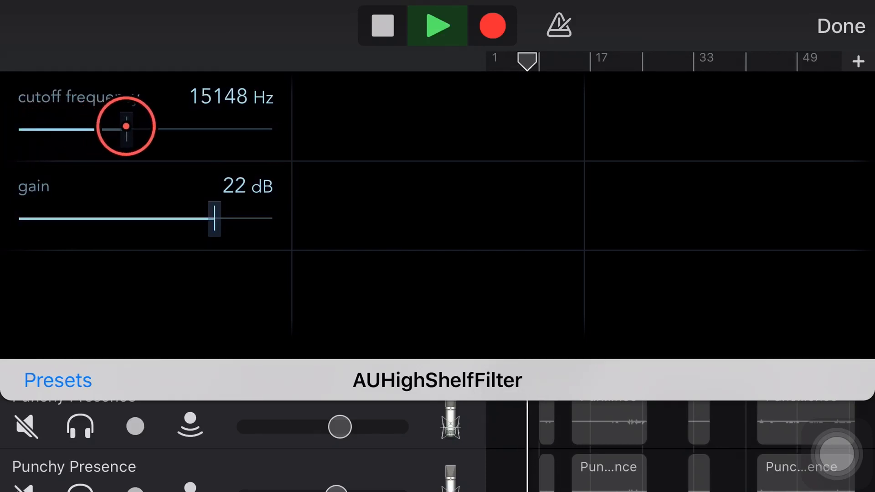
left_click_drag(125, 127, 50, 123)
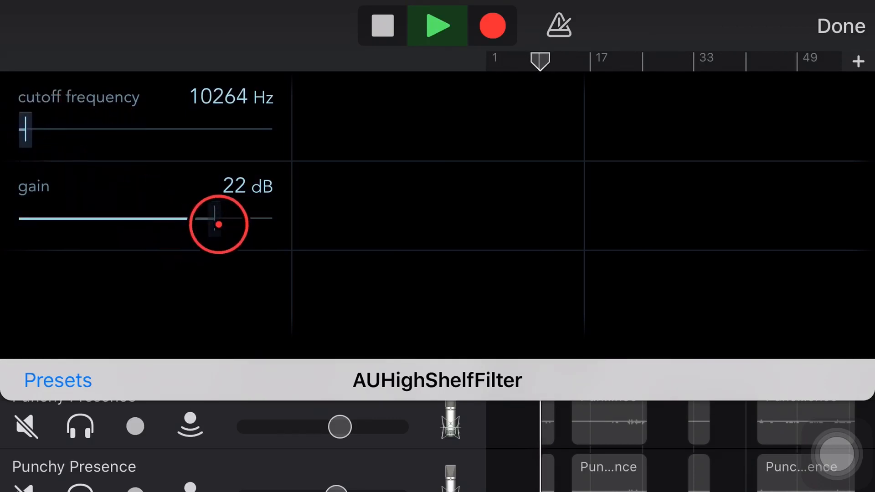
left_click_drag(218, 223, 240, 219)
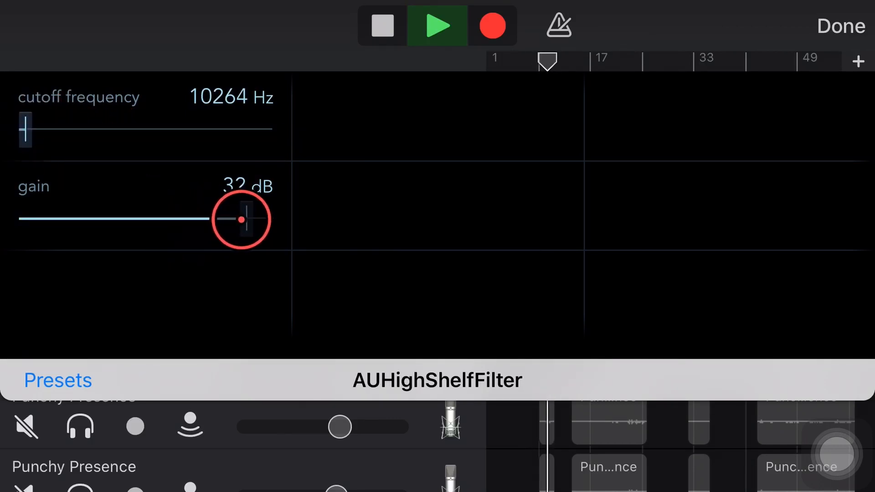
left_click_drag(241, 219, 262, 218)
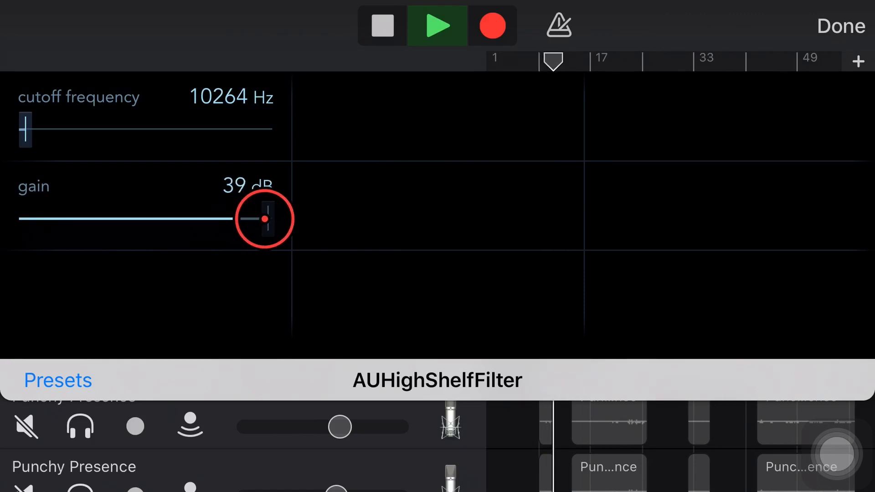
left_click(437, 25)
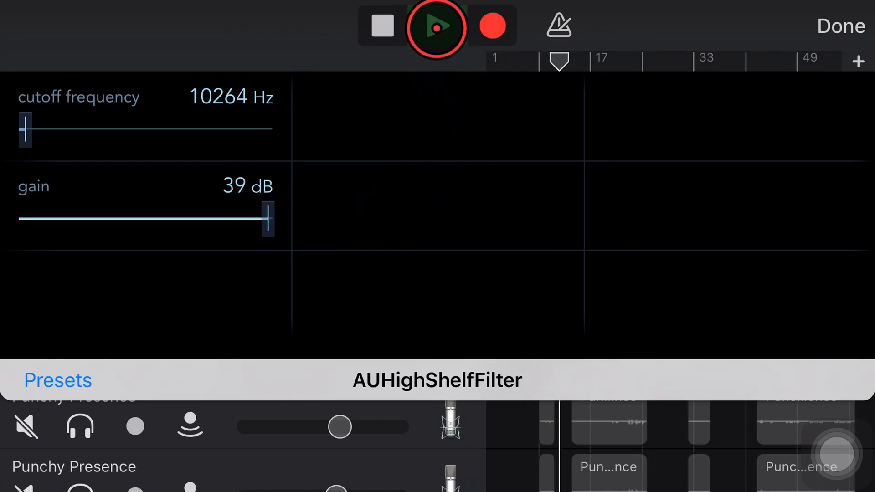
Drop the gain to 25 dB, then max it out at 40 dB and play again
left_click(436, 27)
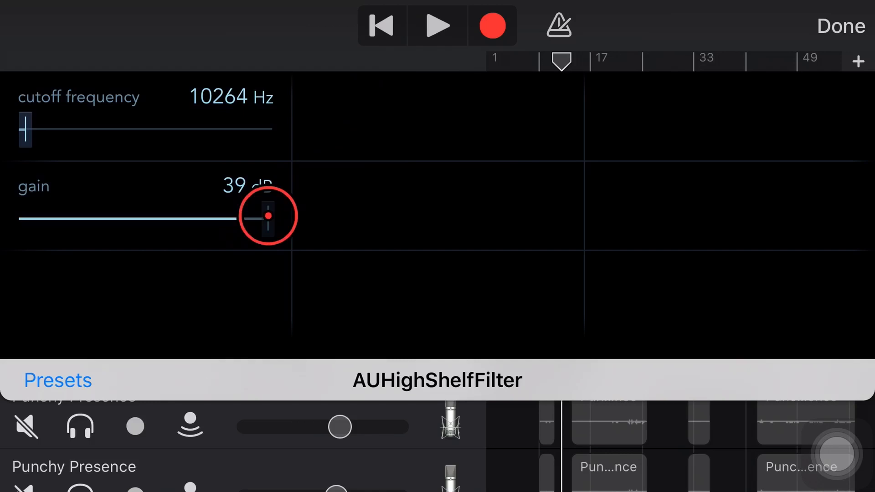
left_click_drag(267, 217, 228, 222)
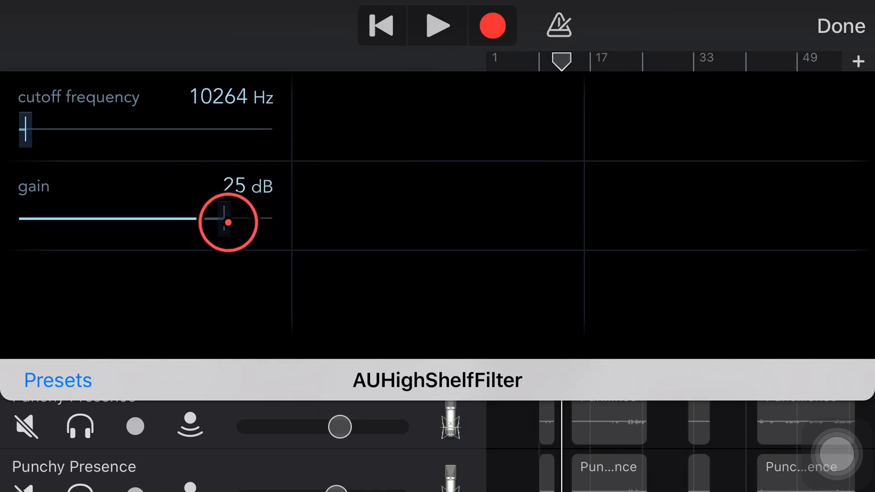
left_click_drag(228, 221, 286, 221)
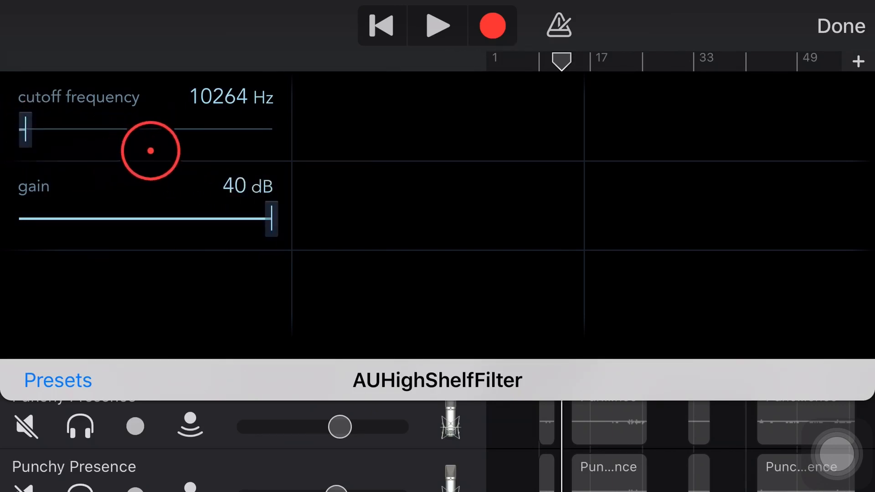
left_click_drag(150, 151, 255, 154)
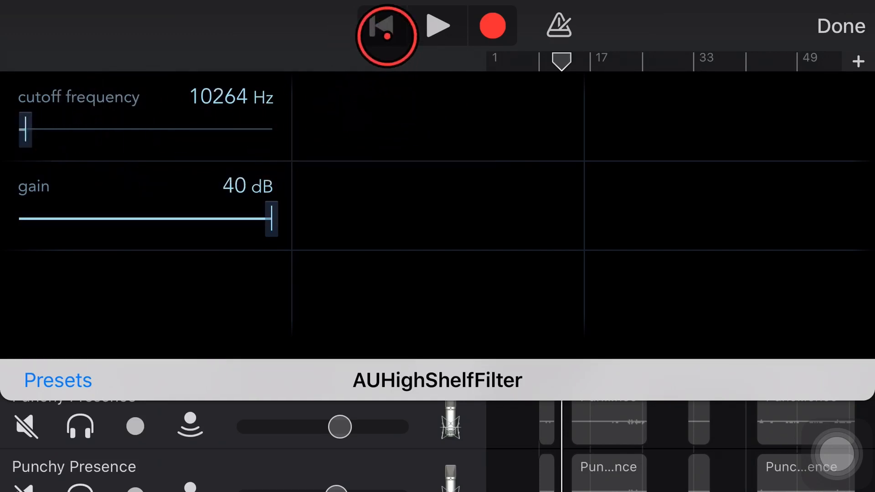
left_click(268, 217)
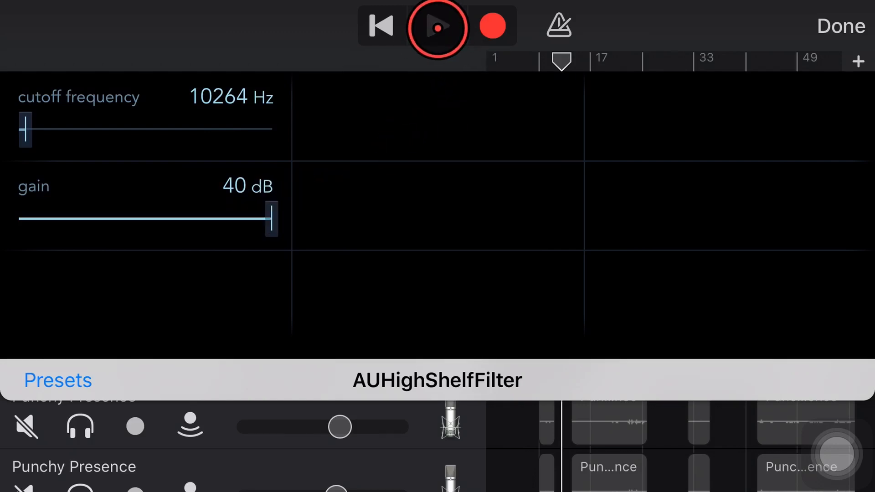
While playing, sweep the cutoff up to about 18844 Hz, then stop
left_click(437, 25)
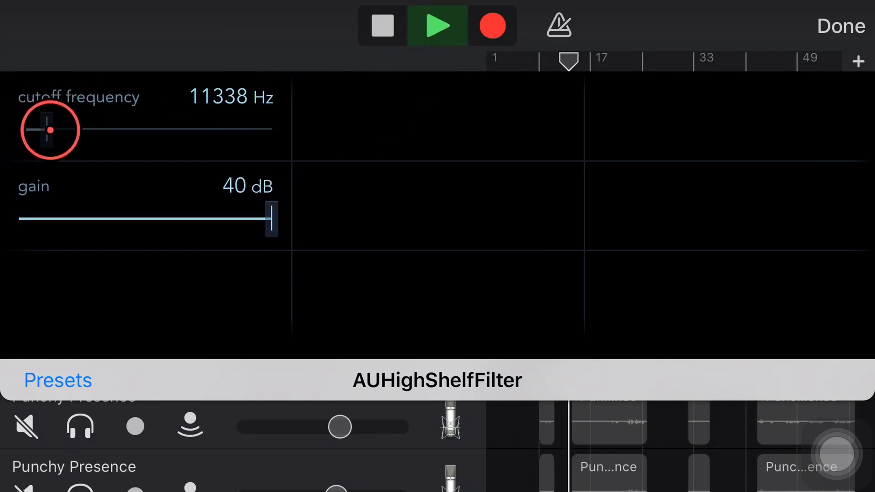
left_click_drag(49, 129, 140, 124)
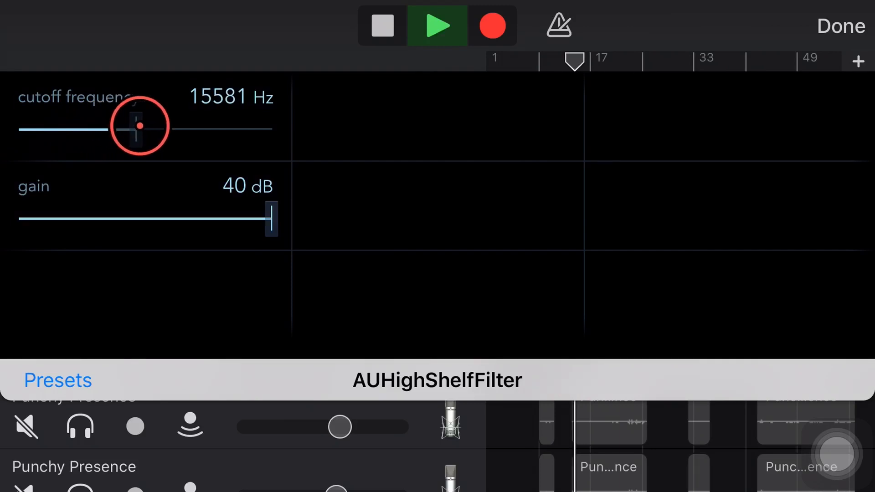
left_click_drag(138, 126, 208, 128)
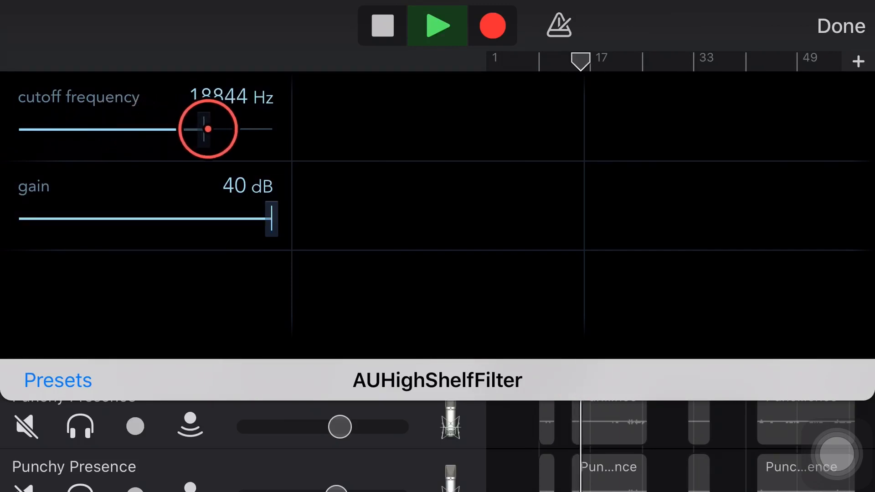
left_click(439, 25)
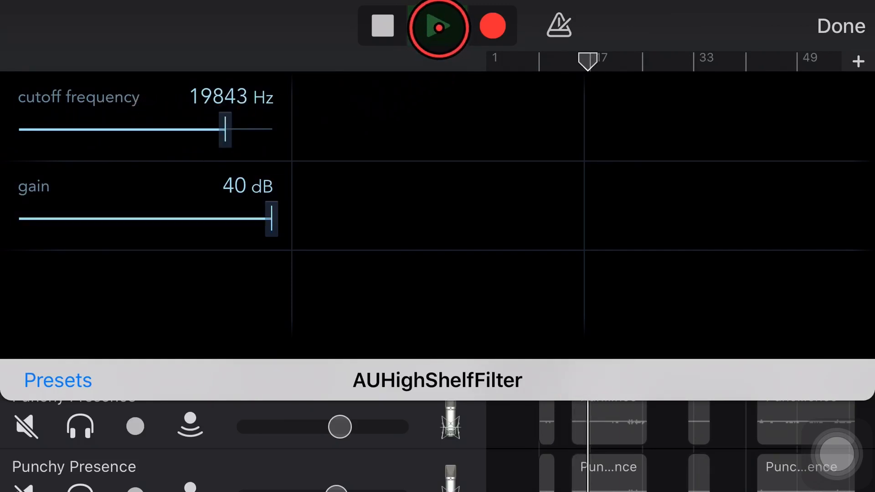
left_click(439, 25)
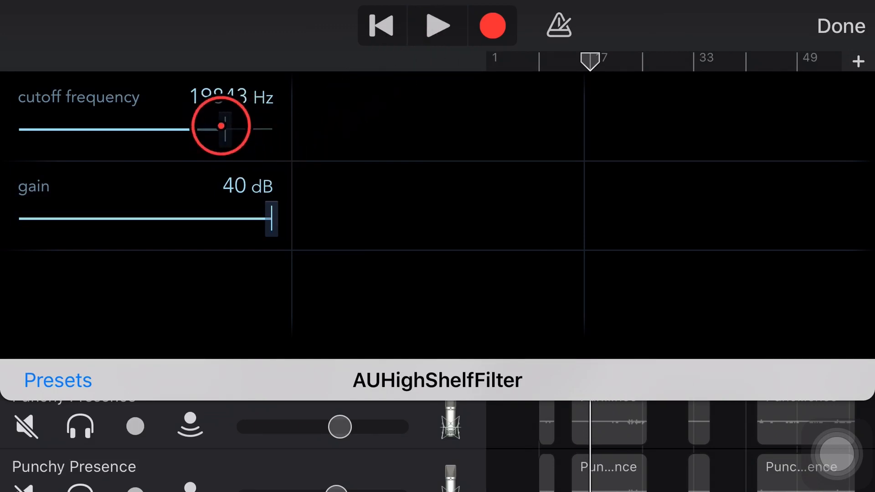
Push the cutoff to its 22050 Hz maximum, then settle it around 11055 Hz
left_click_drag(220, 129, 167, 132)
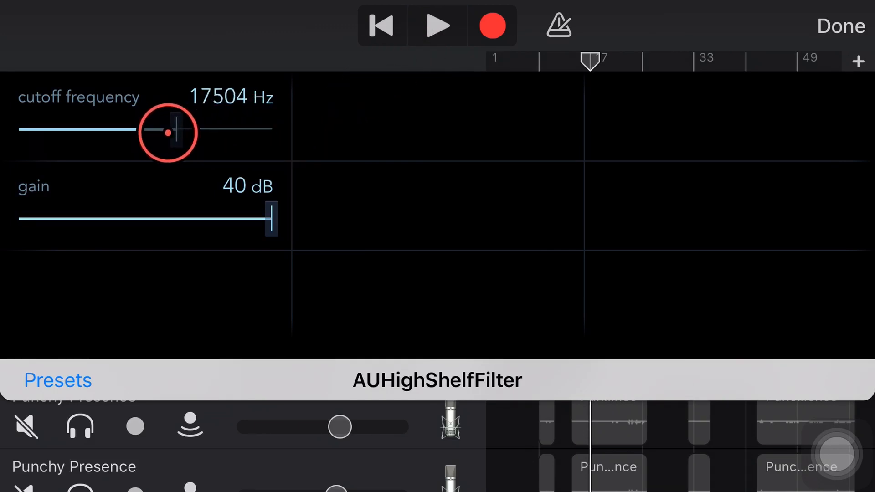
left_click_drag(168, 132, 184, 128)
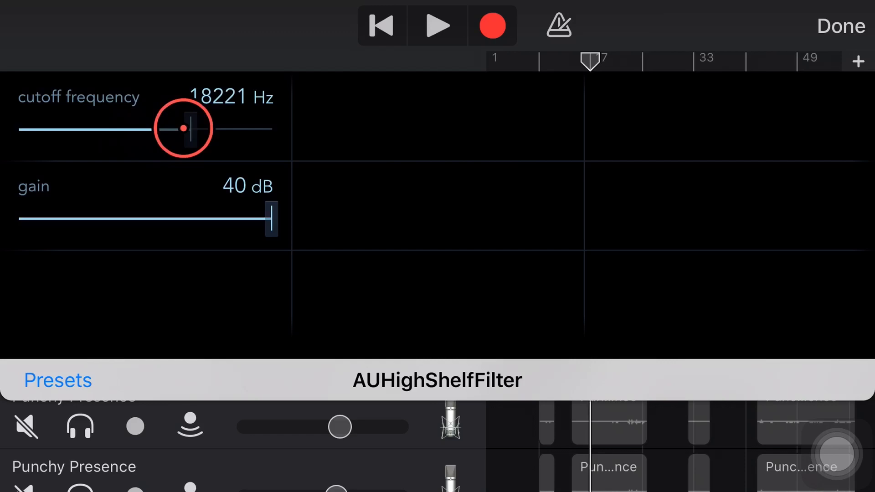
left_click_drag(183, 129, 290, 130)
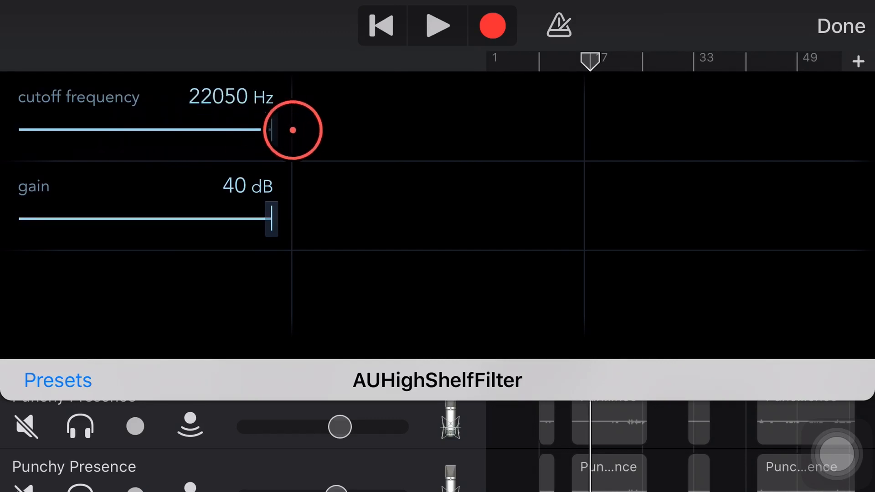
left_click_drag(292, 130, 257, 129)
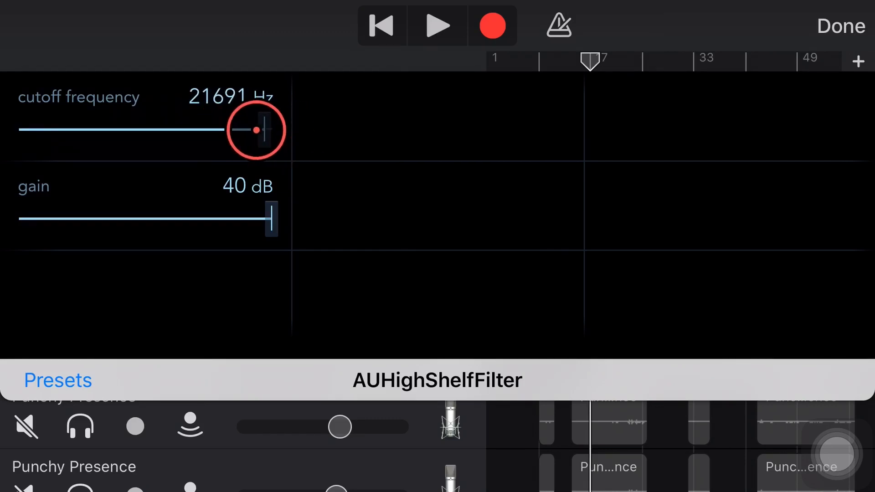
left_click_drag(254, 130, 58, 132)
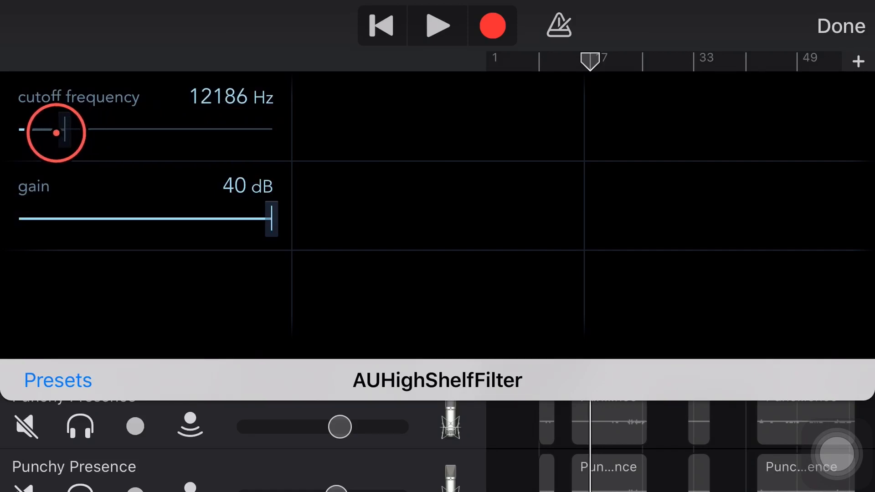
left_click_drag(64, 133, 50, 131)
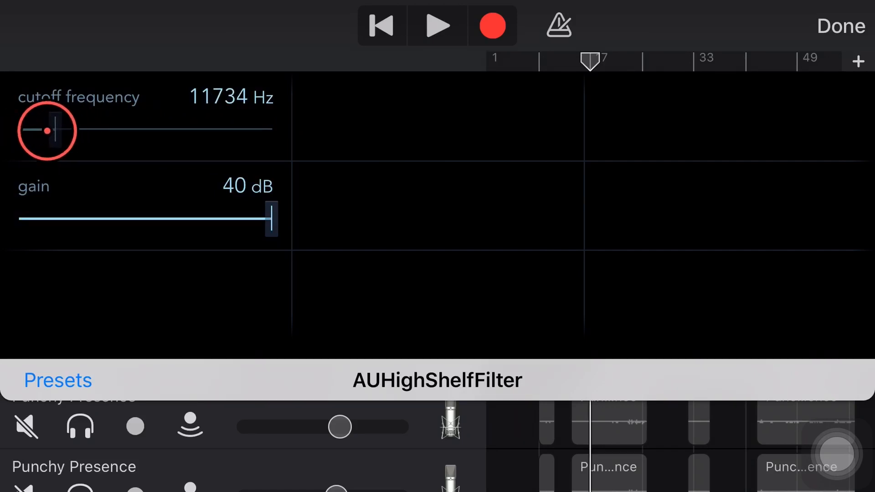
left_click_drag(268, 220, 165, 220)
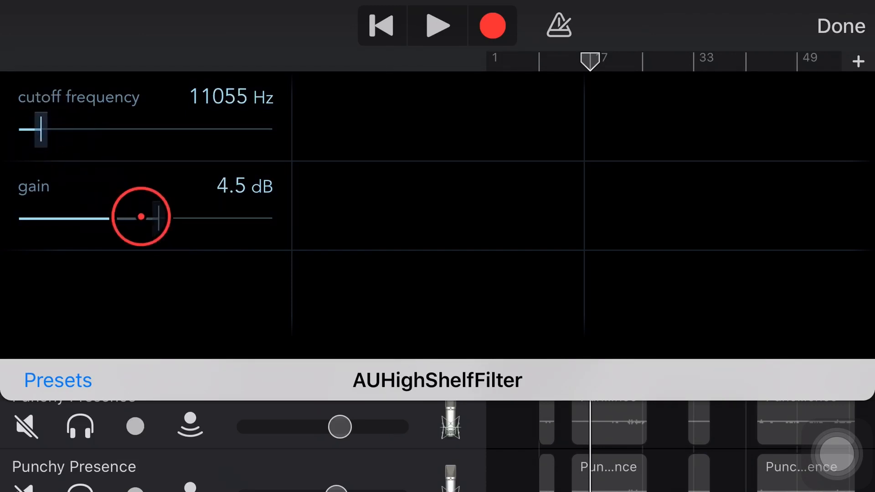
Audition gains around 0 dB, settle at an 8.5 dB boost, stop and close the filter
left_click_drag(140, 217, 150, 219)
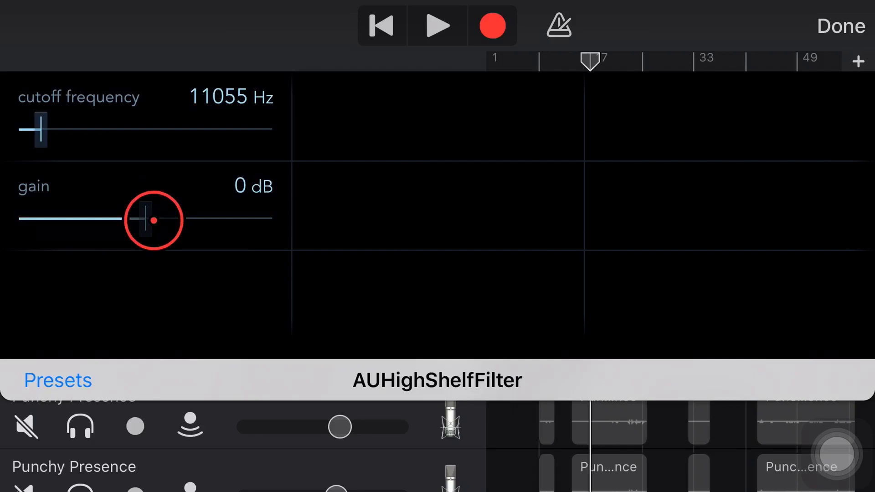
left_click_drag(153, 220, 133, 220)
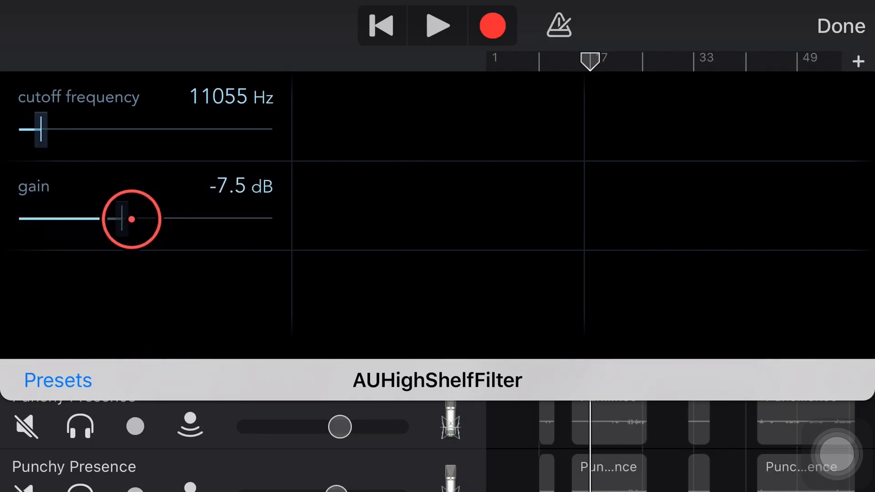
left_click_drag(131, 218, 144, 218)
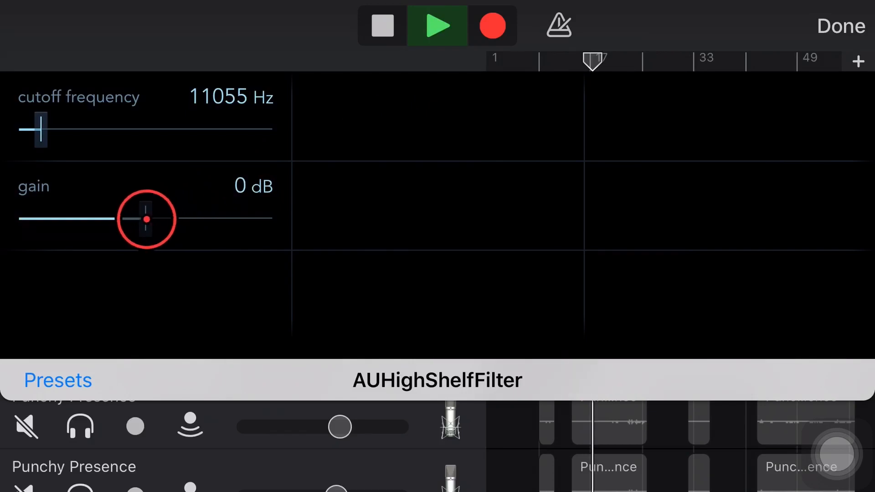
left_click_drag(145, 219, 150, 219)
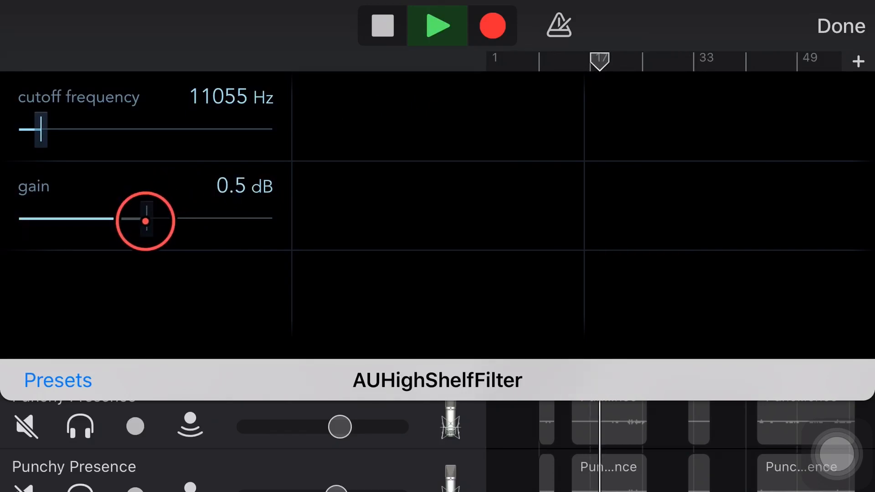
left_click_drag(145, 219, 177, 219)
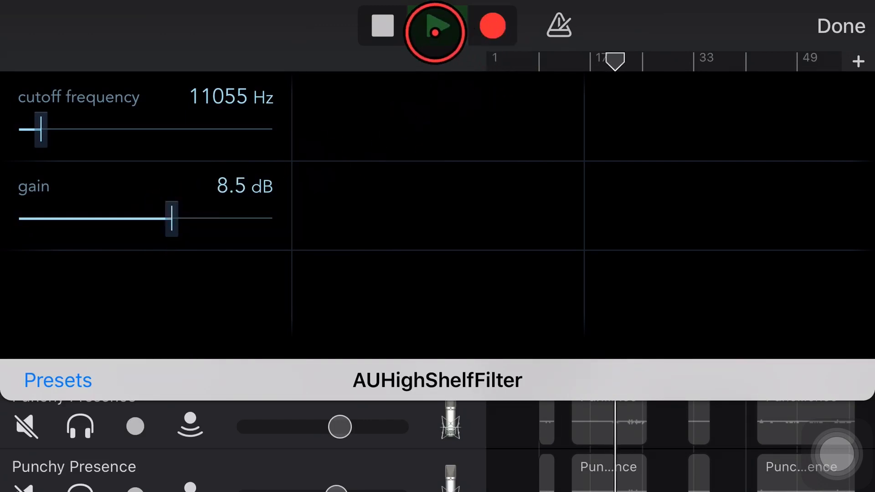
left_click(432, 27)
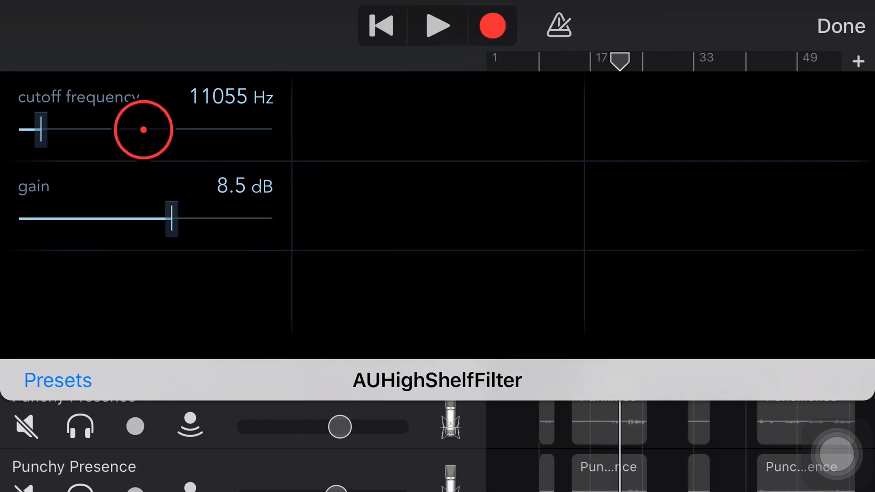
left_click(839, 26)
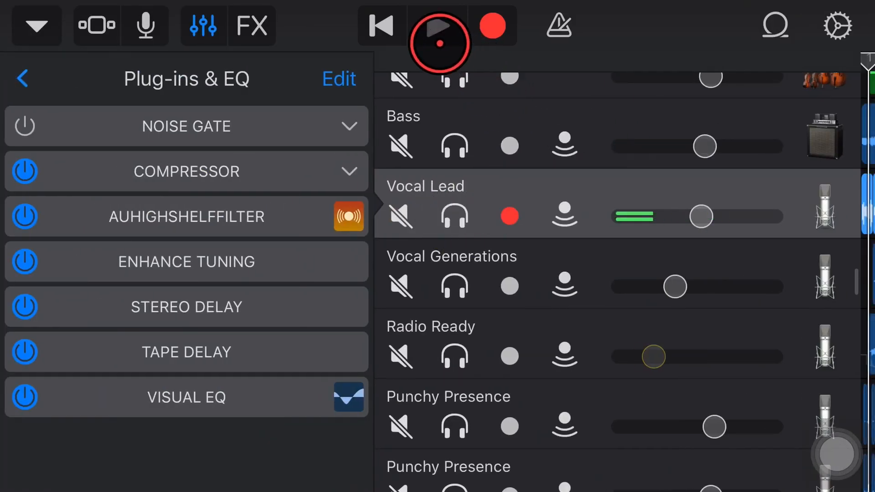
Play the song, bypass the Vocal Lead AUHighShelfFilter, and return to the tracks overview
left_click(440, 25)
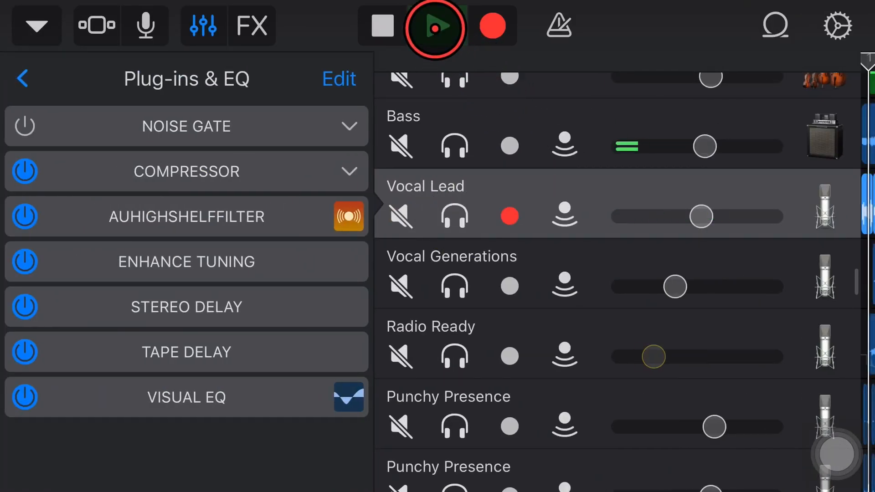
left_click(436, 26)
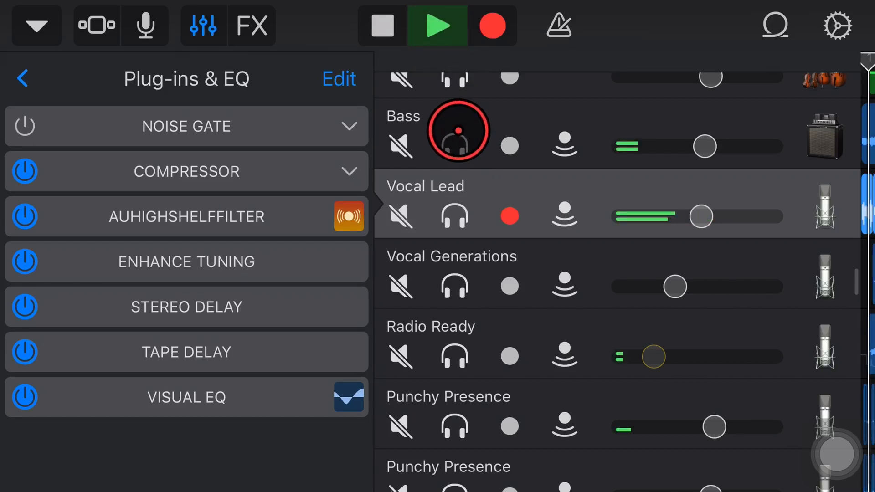
left_click(24, 217)
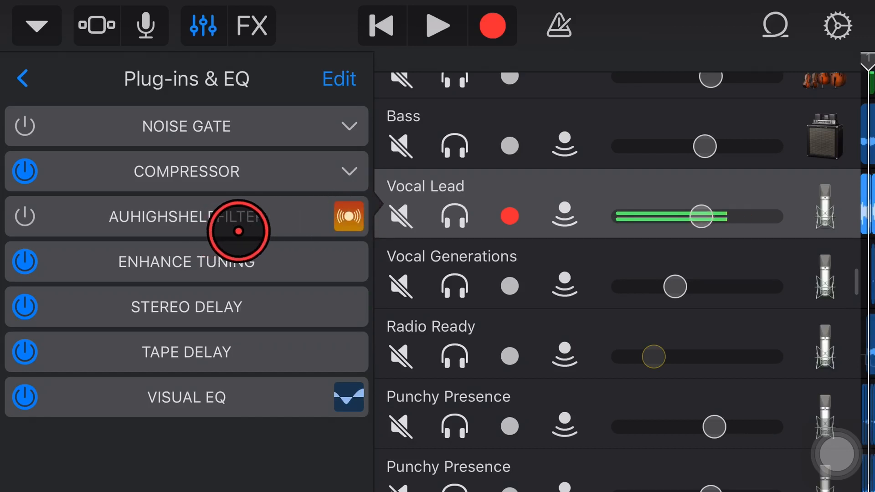
left_click(22, 78)
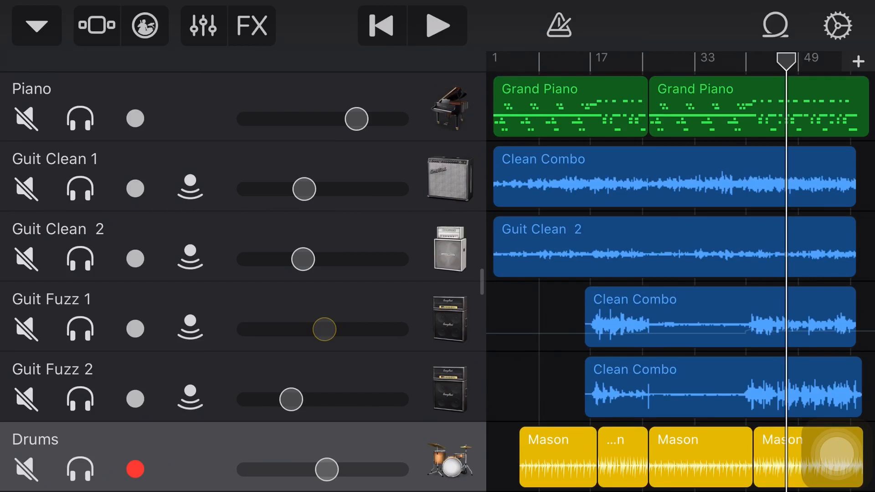
Solo the Drums track, audition it briefly, and leave the Drums track selected
left_click(452, 146)
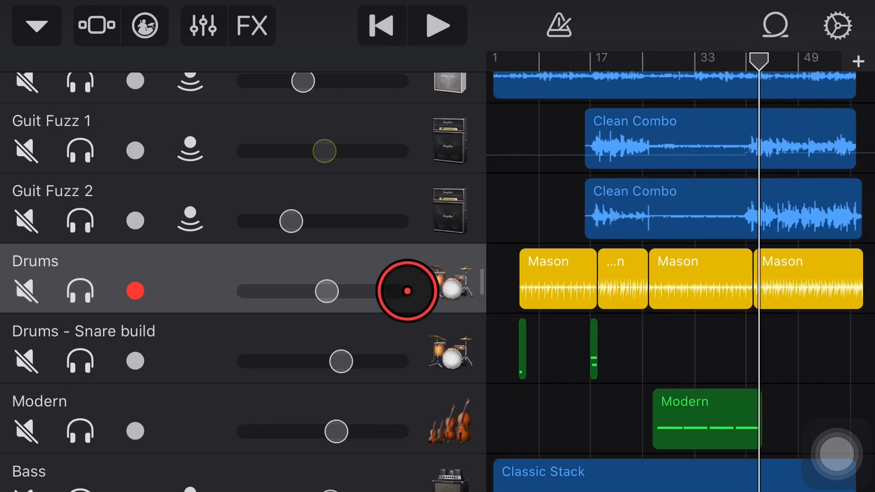
left_click(79, 289)
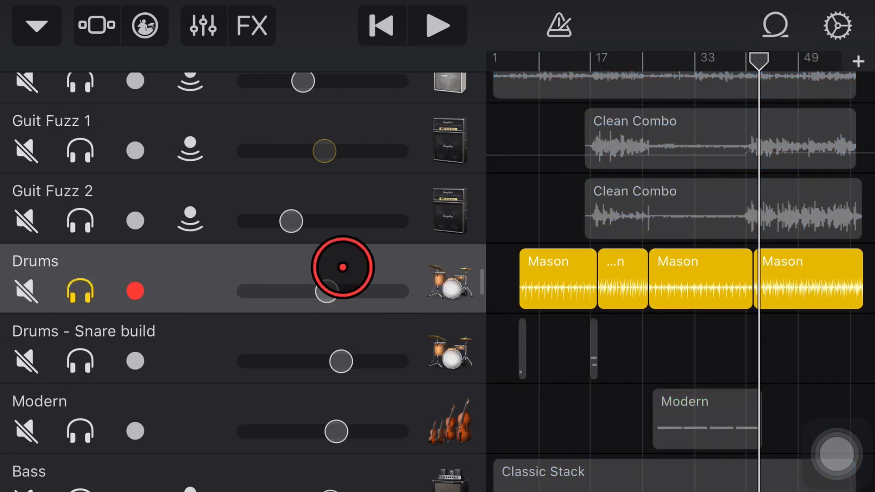
left_click(440, 25)
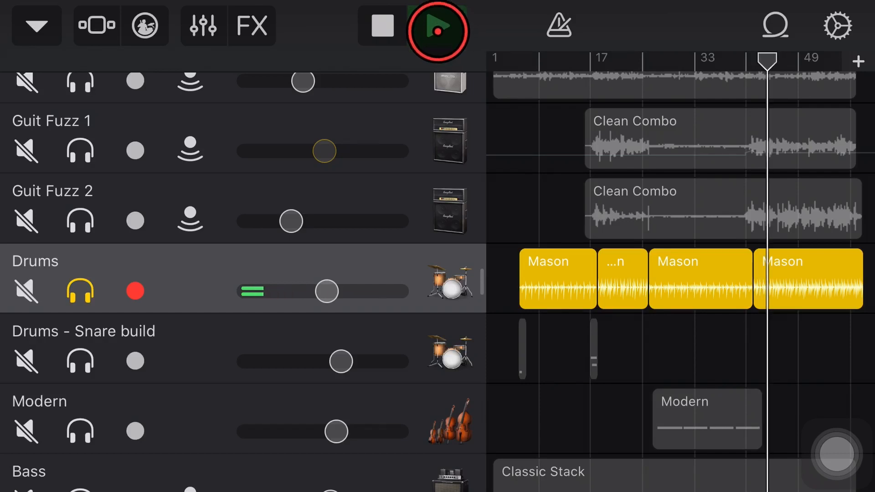
left_click(382, 26)
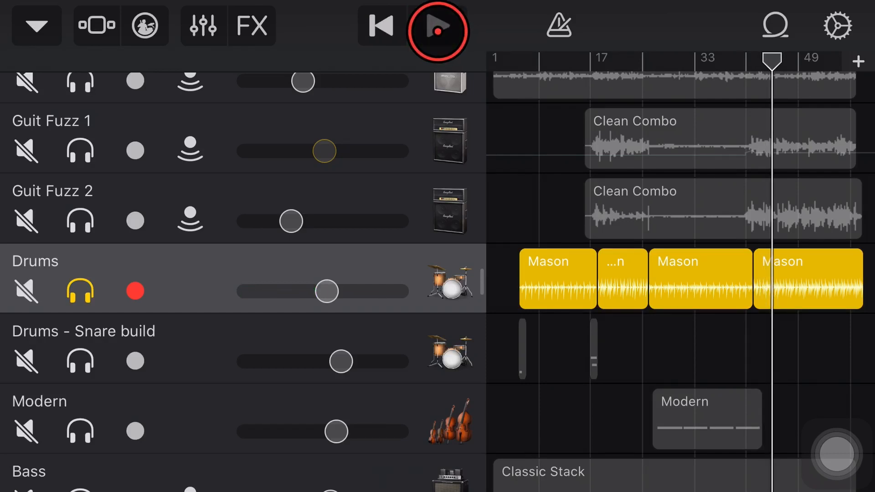
left_click(439, 25)
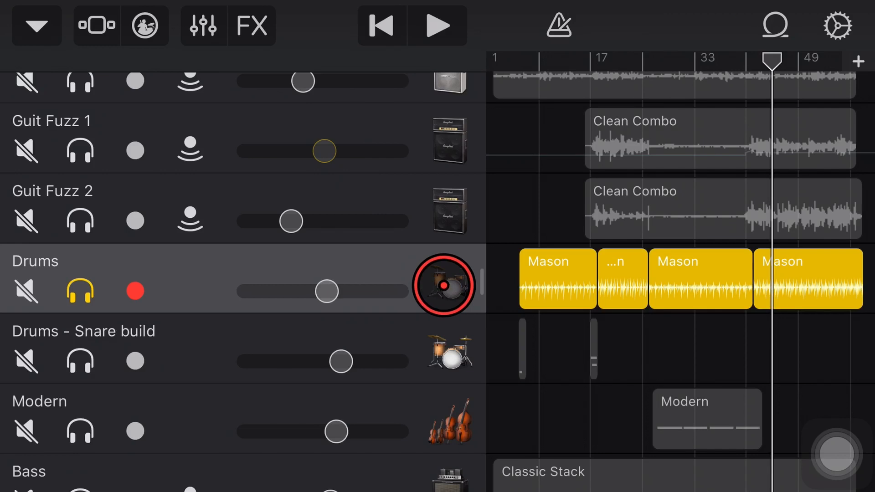
left_click(202, 26)
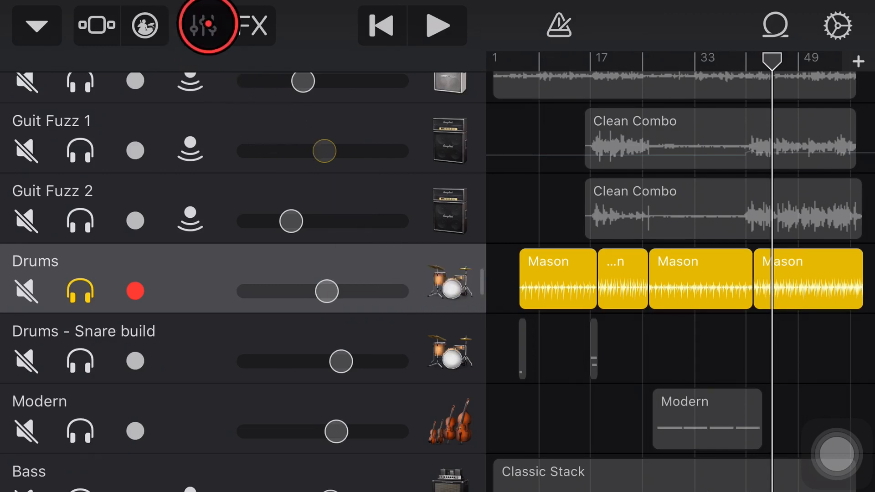
Insert AUHighShelfFilter into the Drums plug-in chain between Compressor and Effect EQ
left_click(204, 26)
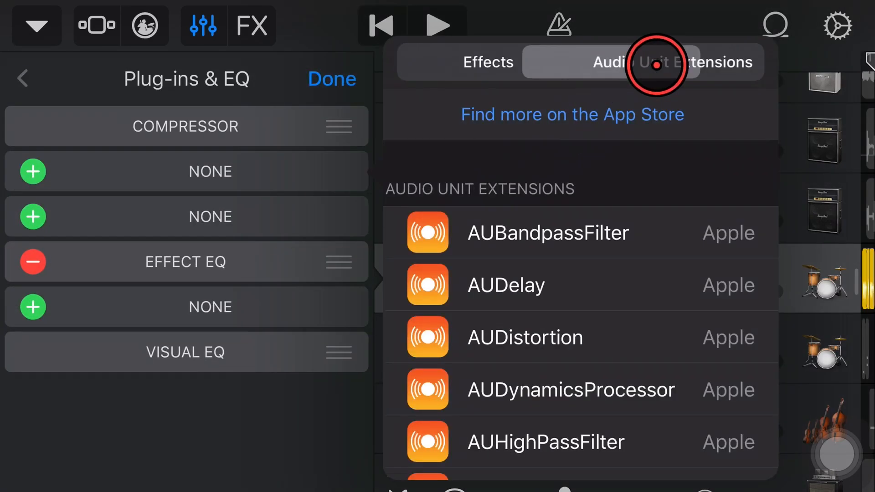
scroll("down", 3)
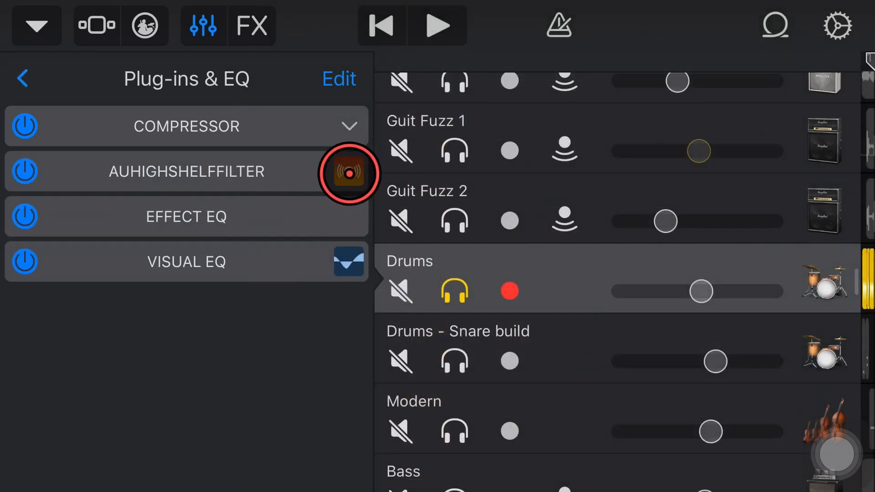
Set the Drums high-shelf cutoff to 10000 Hz and sweep its response while the song plays
left_click(347, 171)
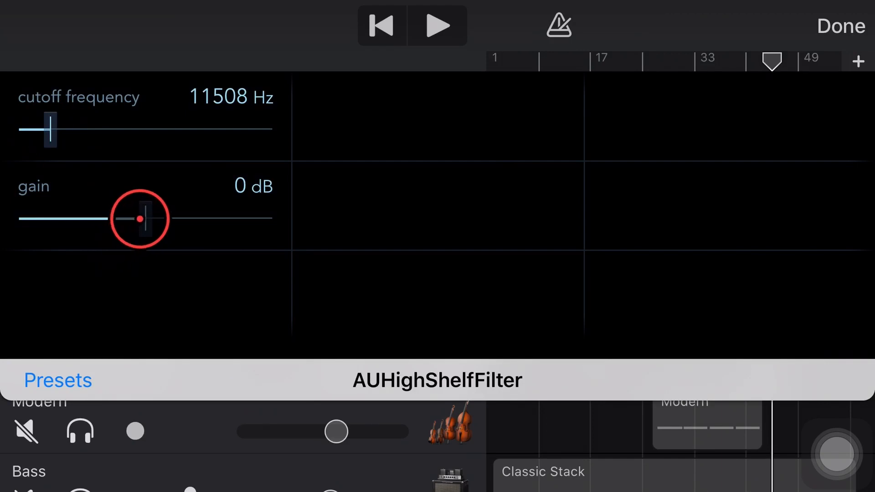
left_click_drag(138, 217, 172, 217)
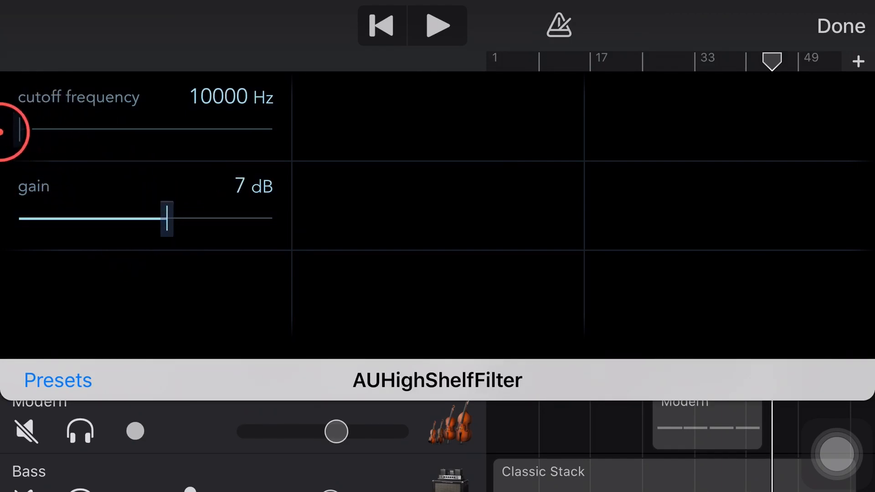
left_click_drag(165, 218, 144, 216)
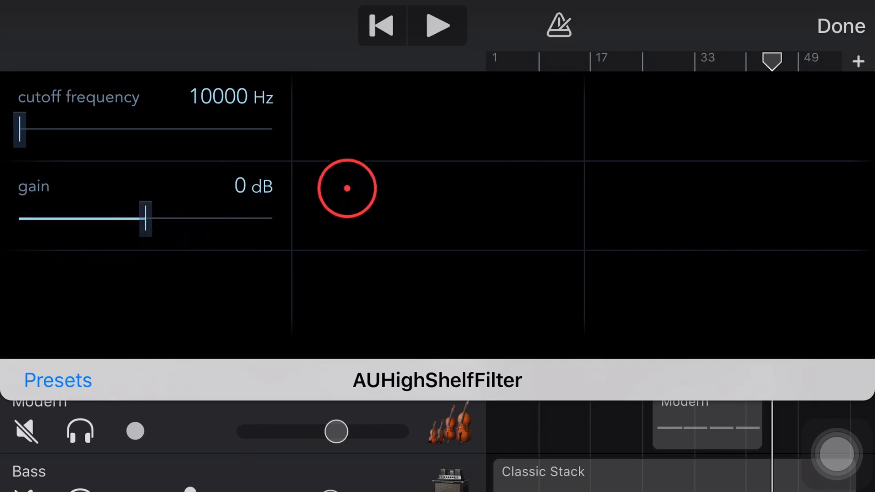
left_click_drag(346, 188, 440, 103)
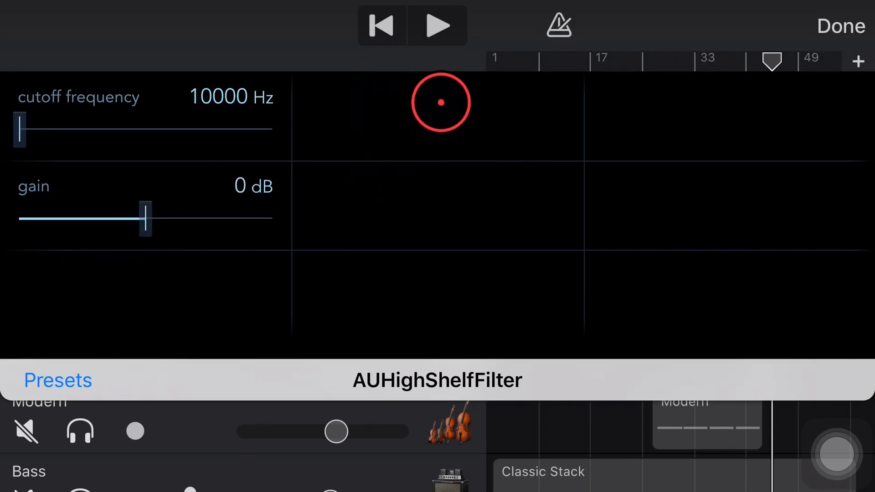
left_click_drag(440, 102, 305, 156)
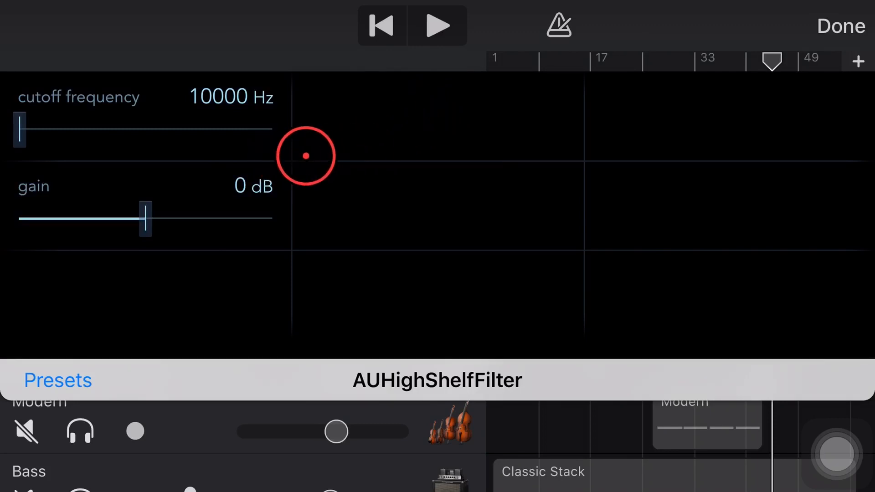
left_click_drag(305, 155, 450, 76)
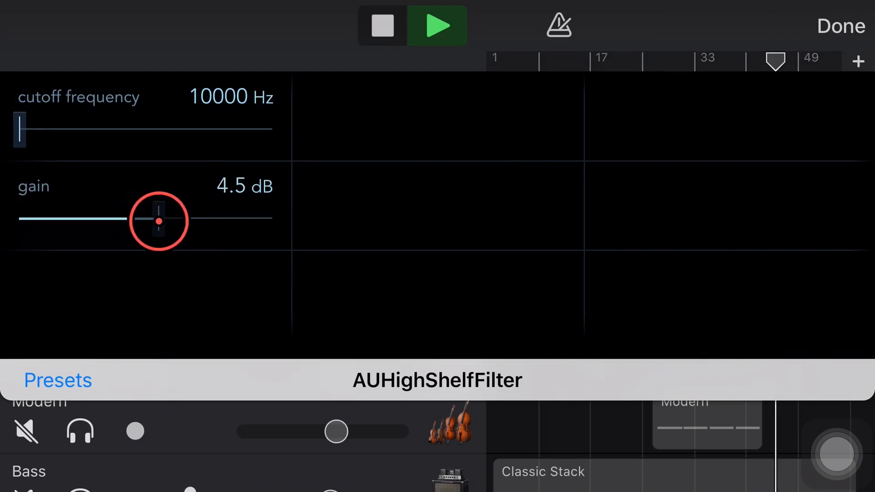
Push the shelf gain up to about 22 dB, stop playback, and ease the gain back
left_click_drag(159, 220, 203, 218)
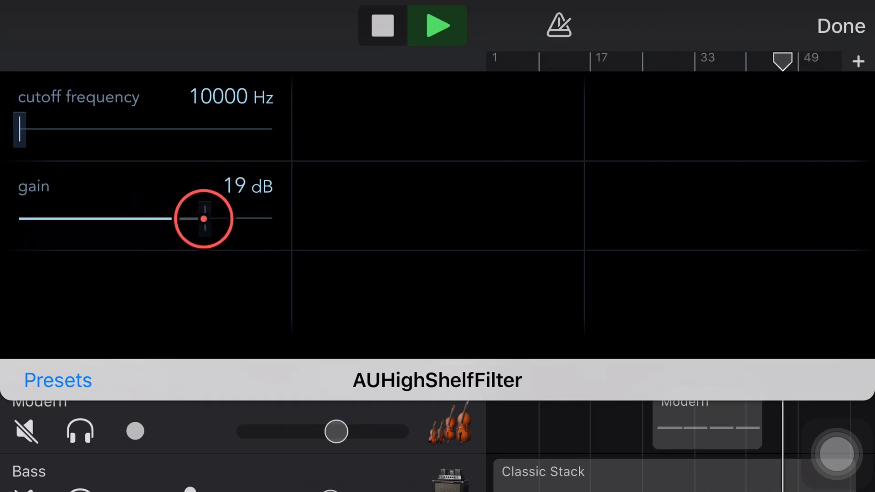
left_click_drag(204, 217, 213, 217)
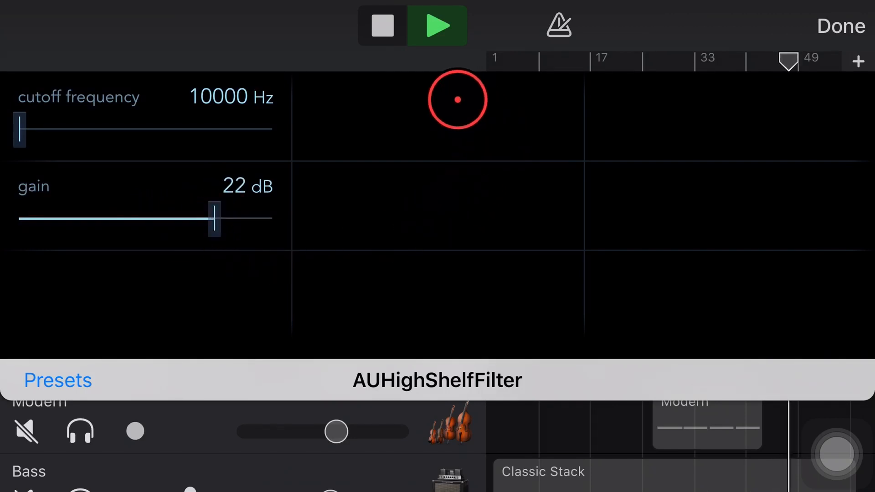
left_click(381, 26)
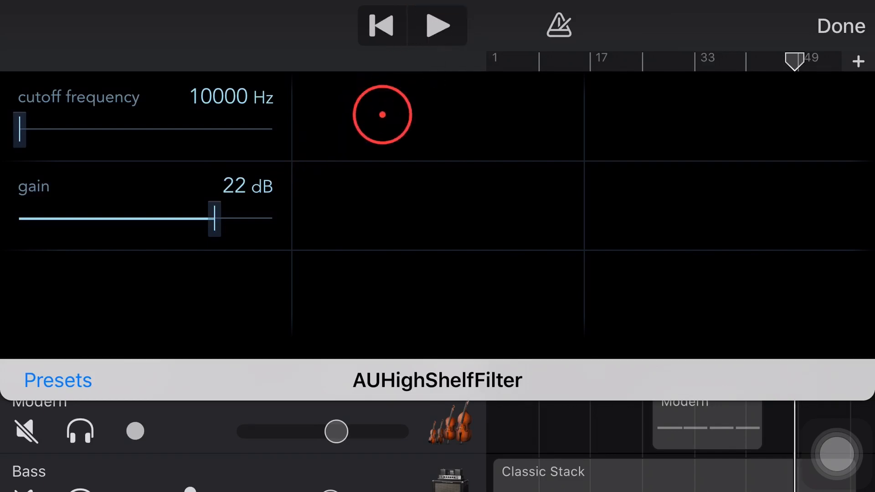
left_click_drag(382, 114, 275, 140)
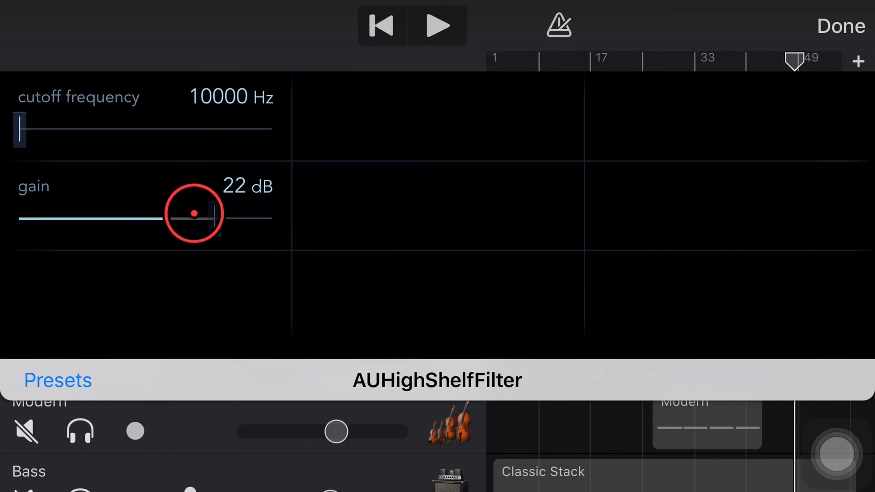
left_click_drag(194, 213, 214, 218)
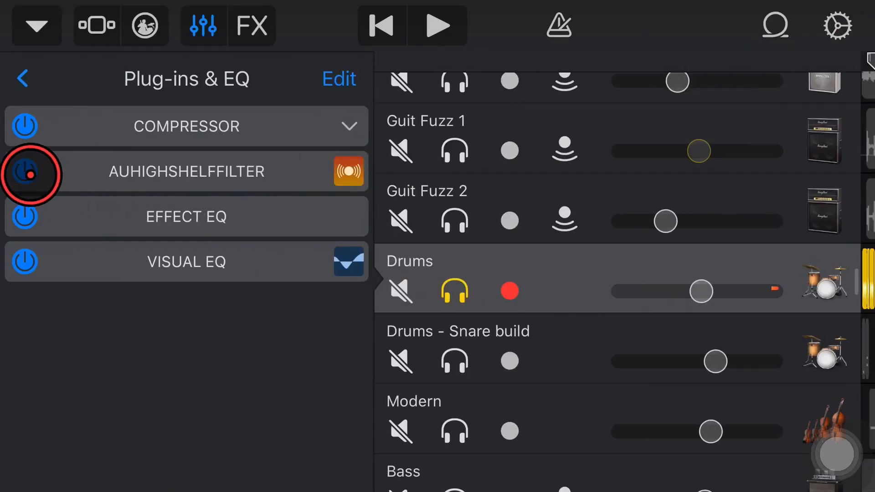
Re-enable the Drums AUHighShelfFilter and audition the mix with it active
left_click(24, 172)
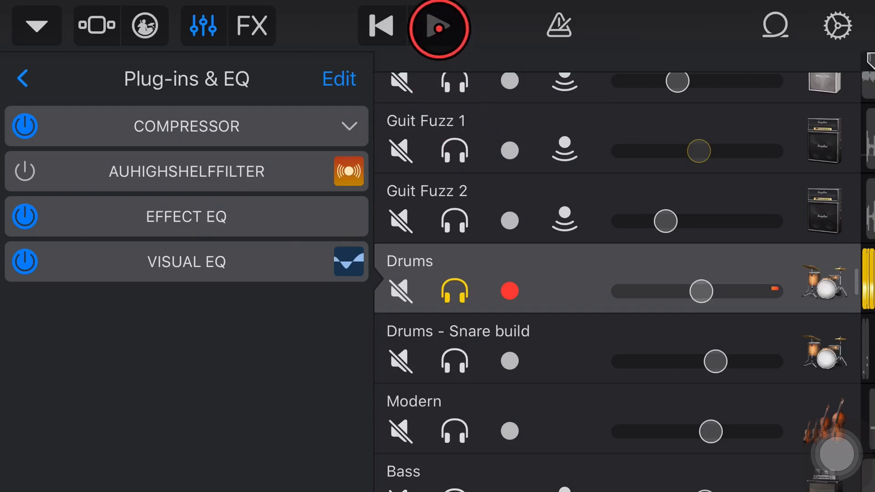
left_click(440, 29)
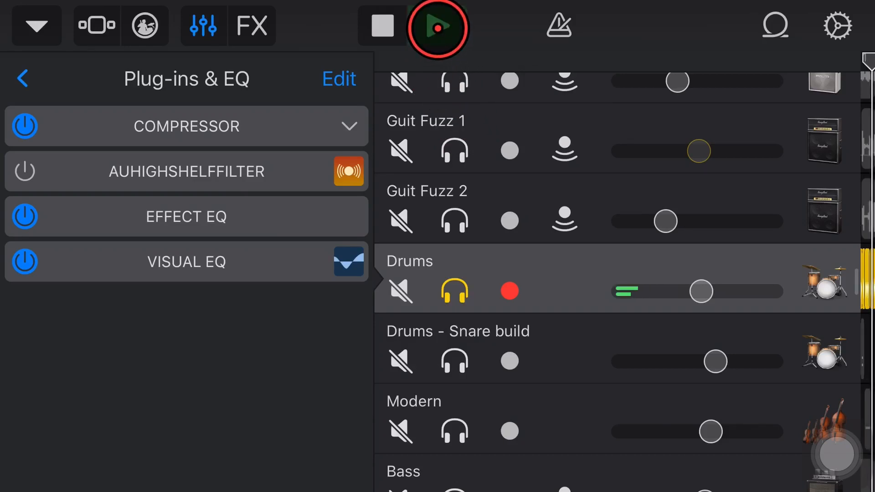
left_click(438, 26)
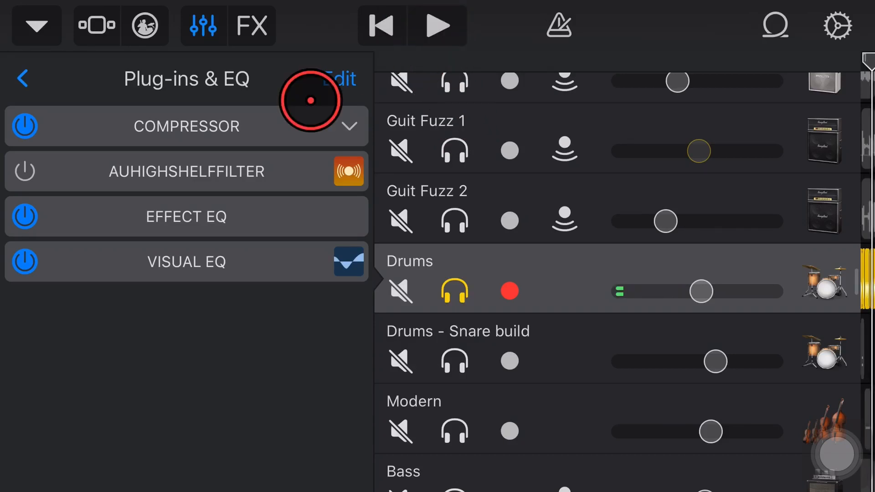
left_click(23, 172)
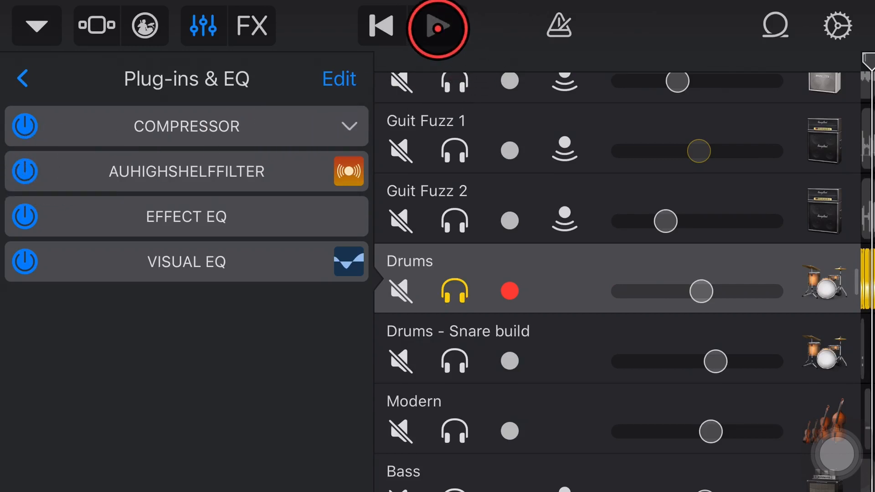
left_click(440, 26)
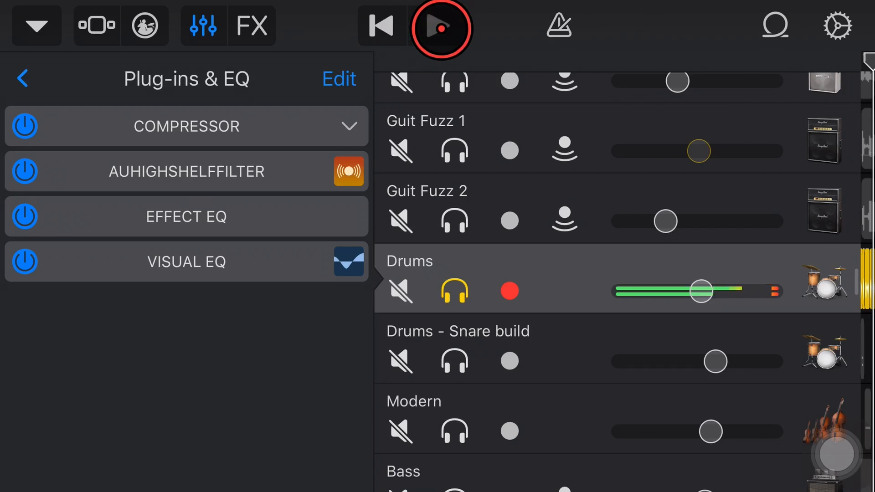
left_click(440, 26)
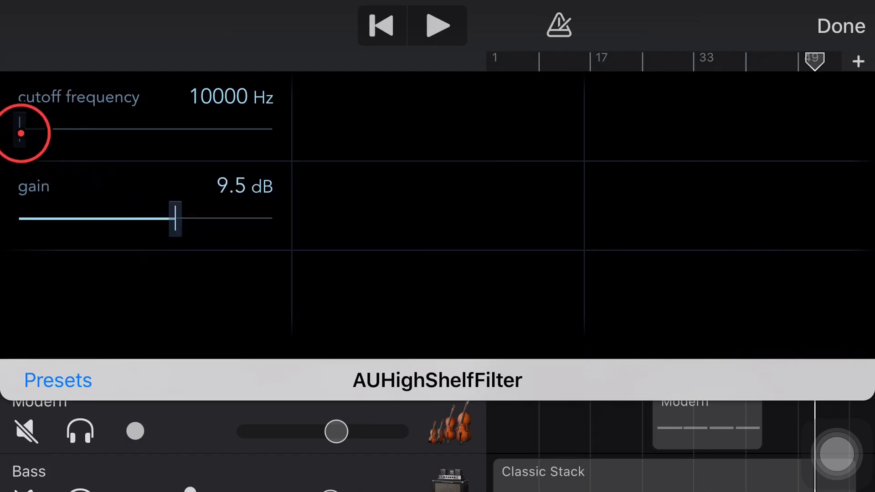
Move the shelf cutoff to 11244 Hz and set the gain to about 9 dB
left_click_drag(19, 134, 47, 134)
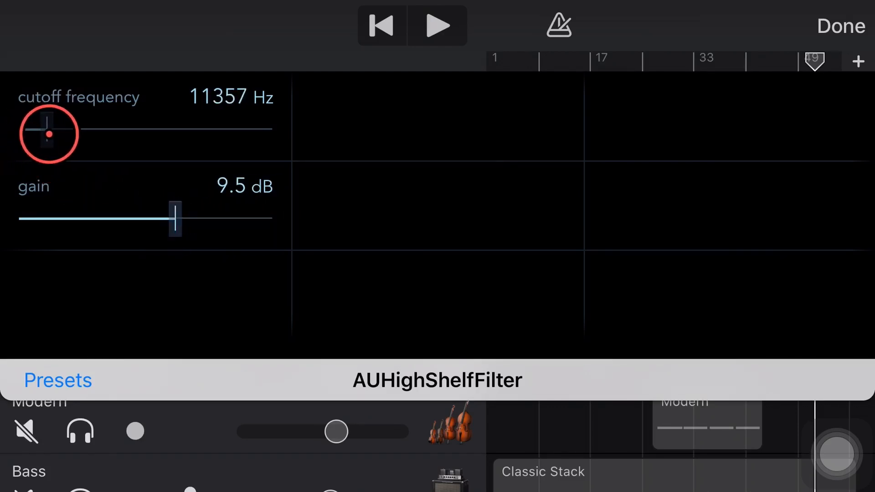
left_click_drag(49, 133, 45, 131)
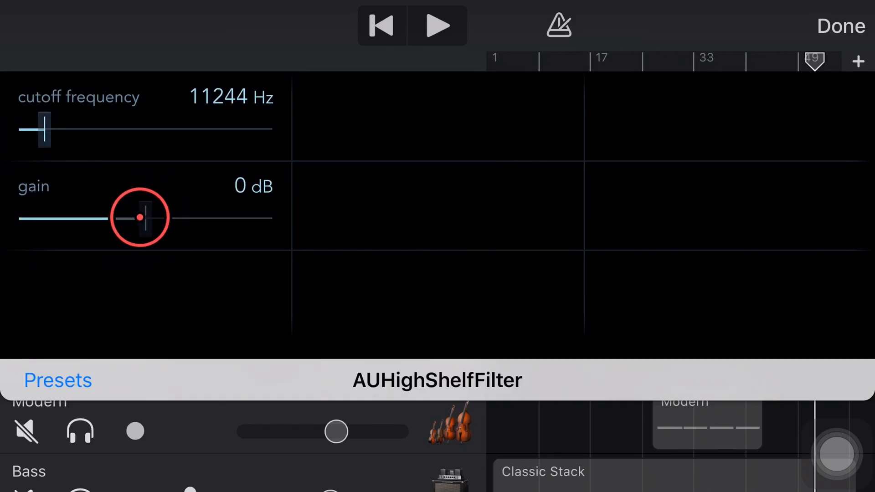
left_click(438, 25)
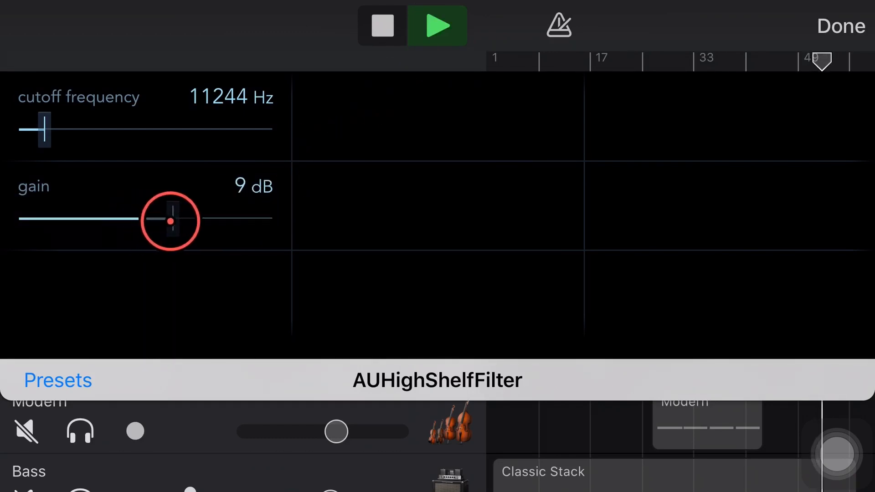
left_click_drag(171, 220, 187, 220)
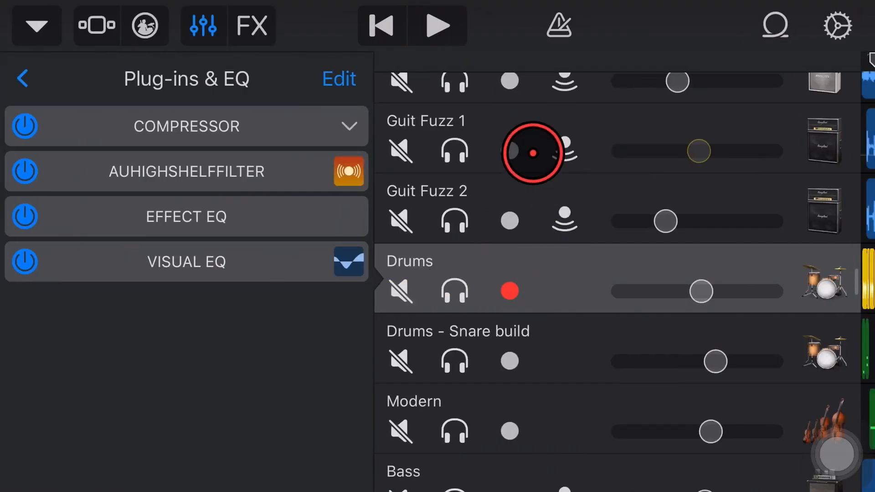
Audition the mix with the boosted drums, then return to the track regions timeline
left_click(438, 26)
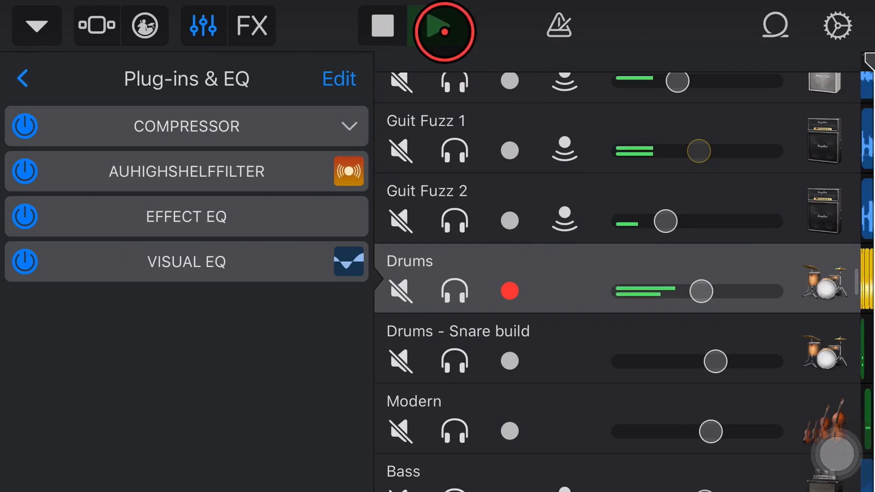
left_click_drag(700, 291, 686, 291)
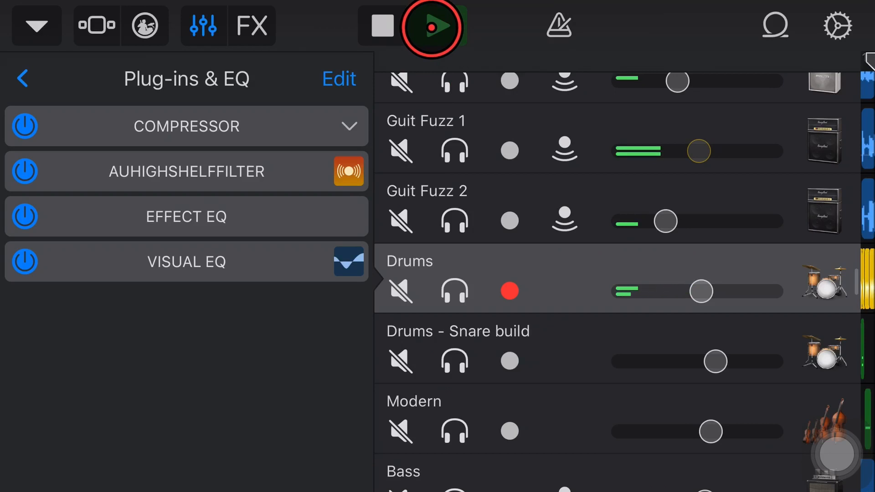
left_click(438, 29)
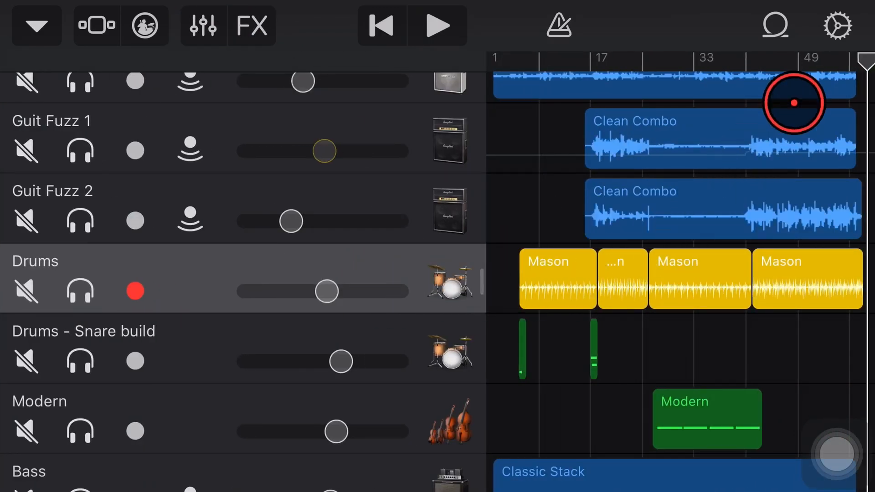
left_click_drag(791, 103, 753, 65)
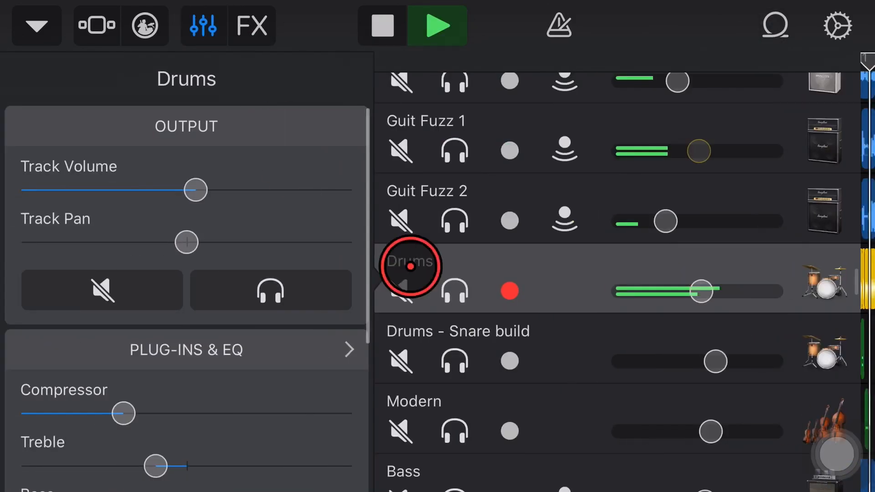
Toggle the Drums high shelf off and on during playback, leaving it enabled, then stop
left_click(186, 349)
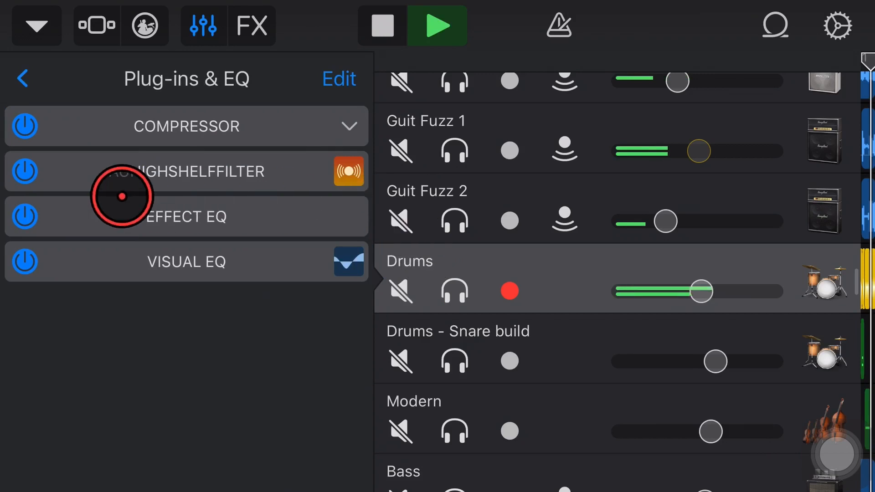
left_click(24, 171)
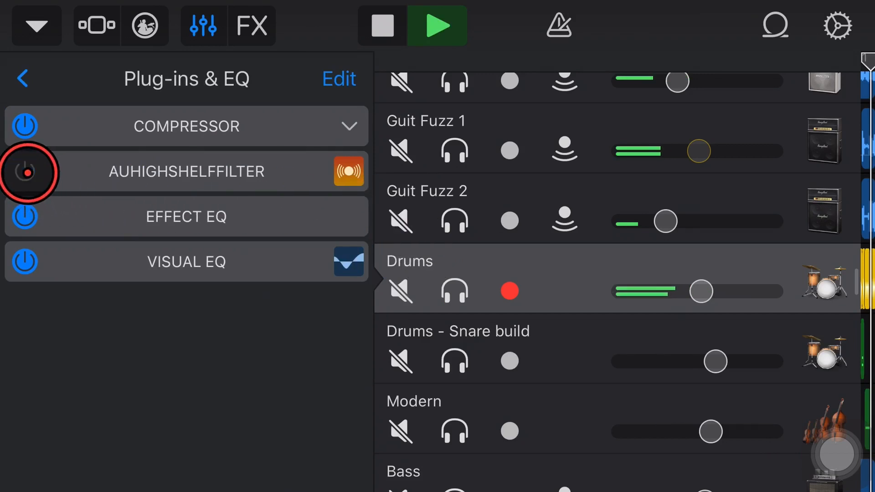
left_click(24, 171)
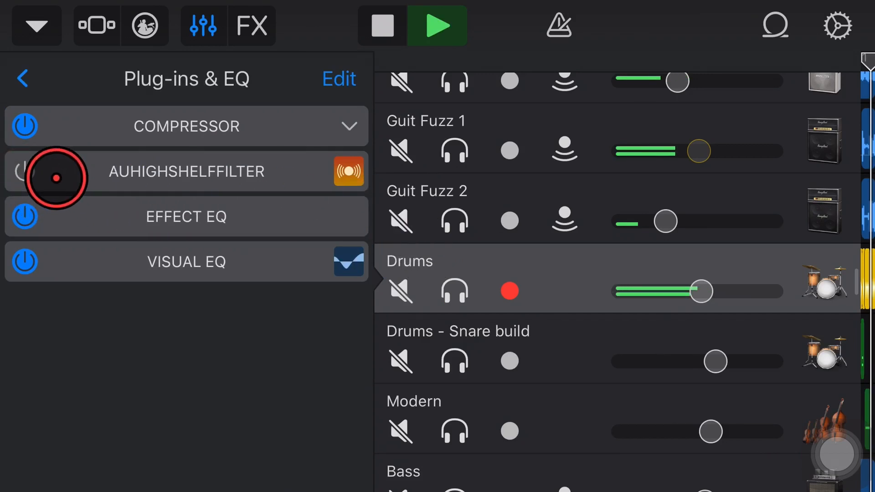
left_click(24, 171)
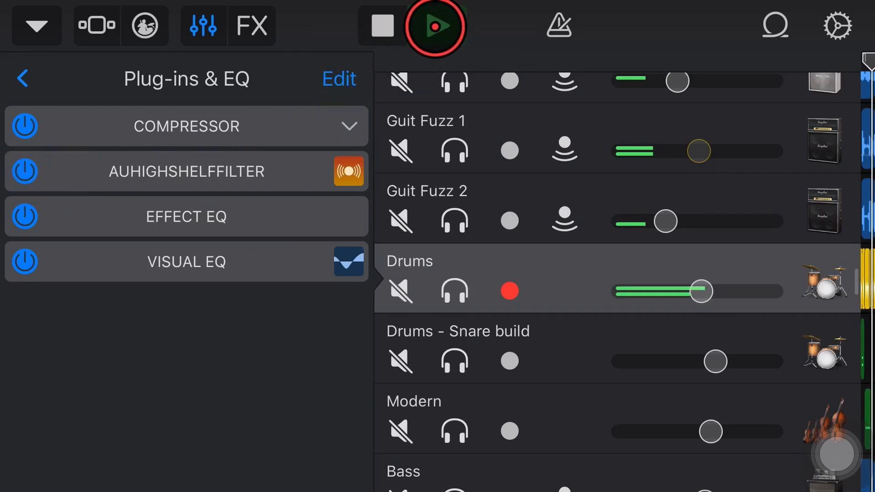
left_click(435, 25)
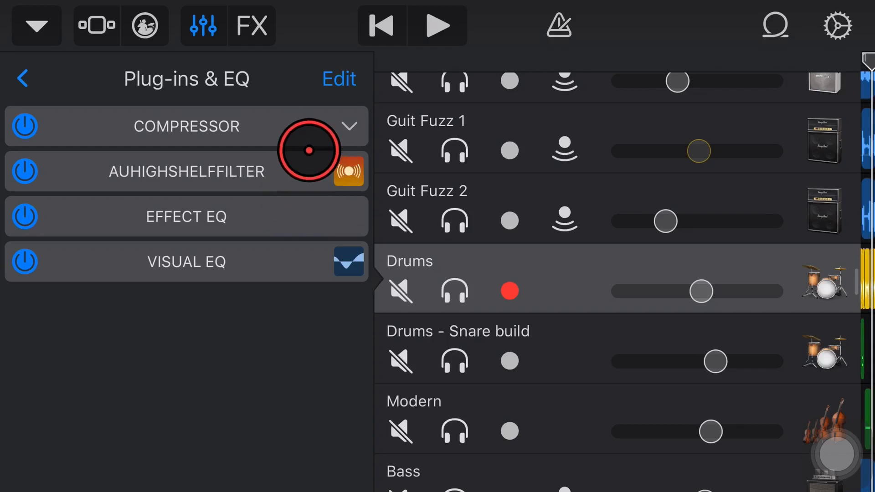
left_click_drag(307, 151, 296, 204)
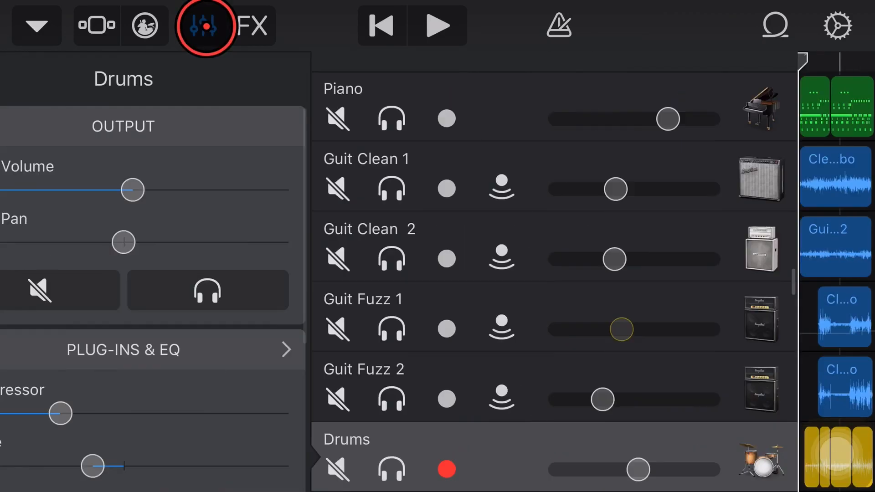
Sweep the Drums shelf gain from 26.5 dB down to a deep cut and settle it at -16.5 dB at 11244 Hz
left_click(123, 350)
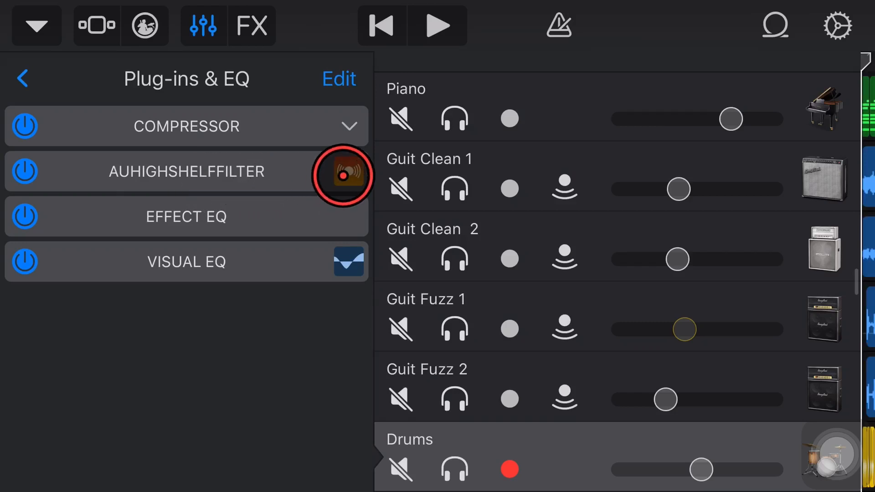
left_click(343, 176)
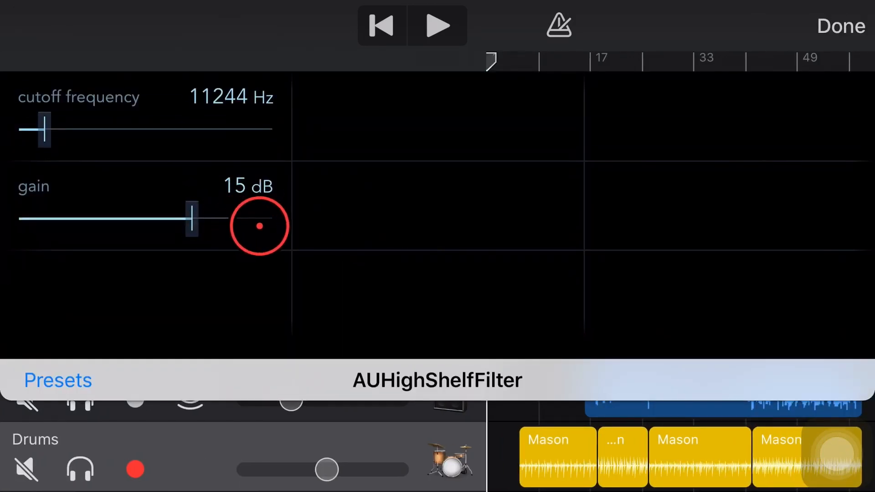
left_click_drag(258, 226, 227, 228)
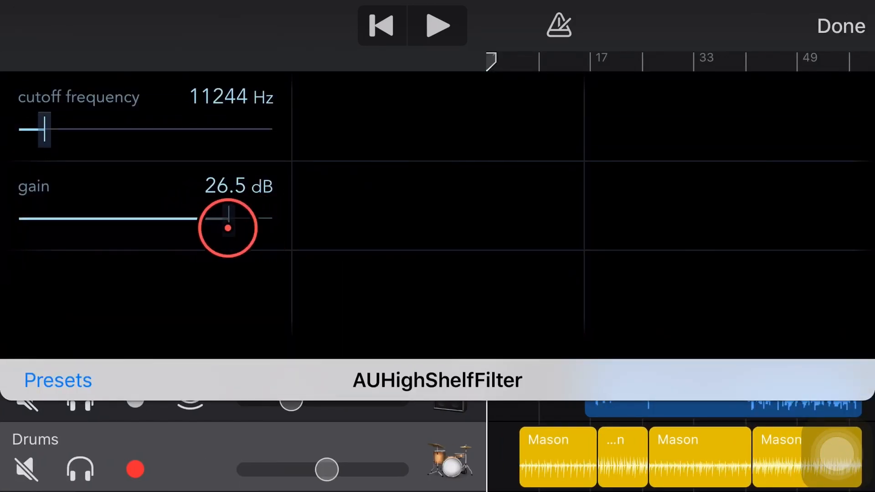
left_click_drag(227, 228, 75, 215)
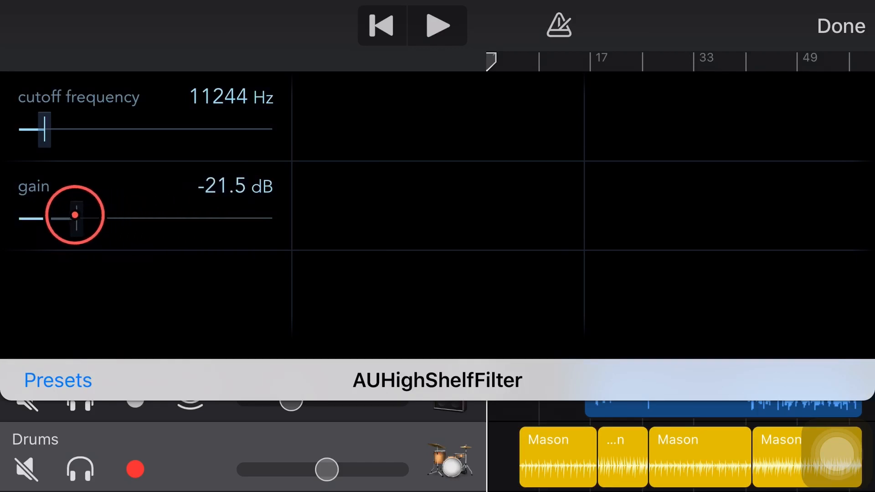
left_click_drag(77, 216, 97, 218)
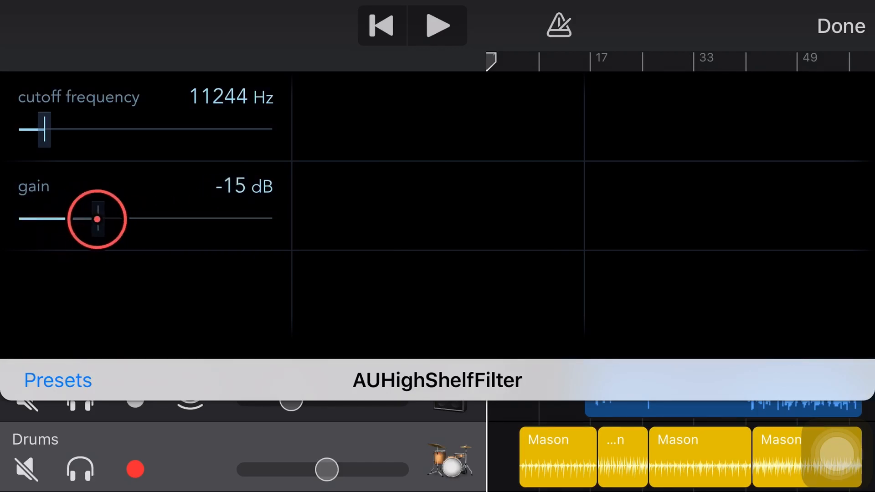
left_click_drag(98, 217, 90, 217)
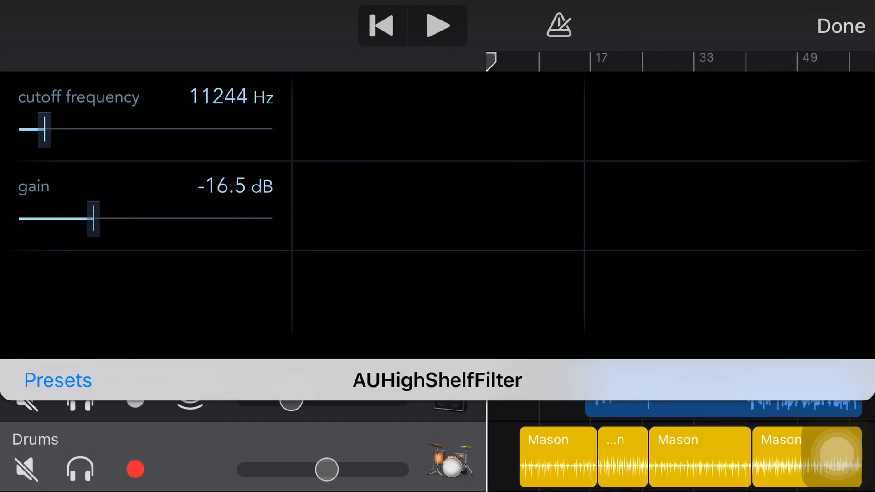
left_click(93, 217)
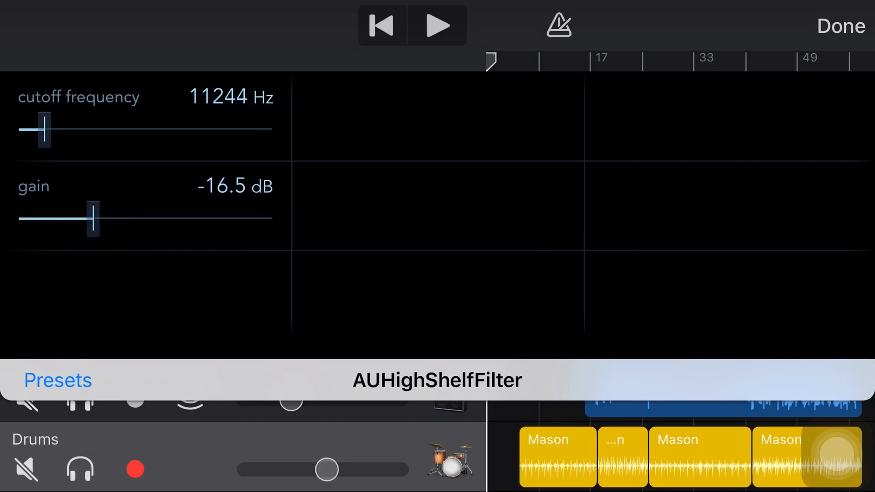
left_click(217, 230)
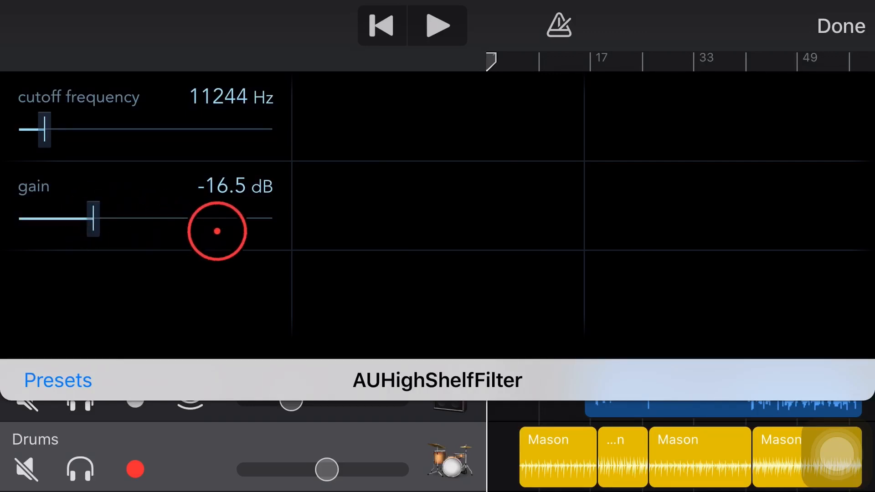